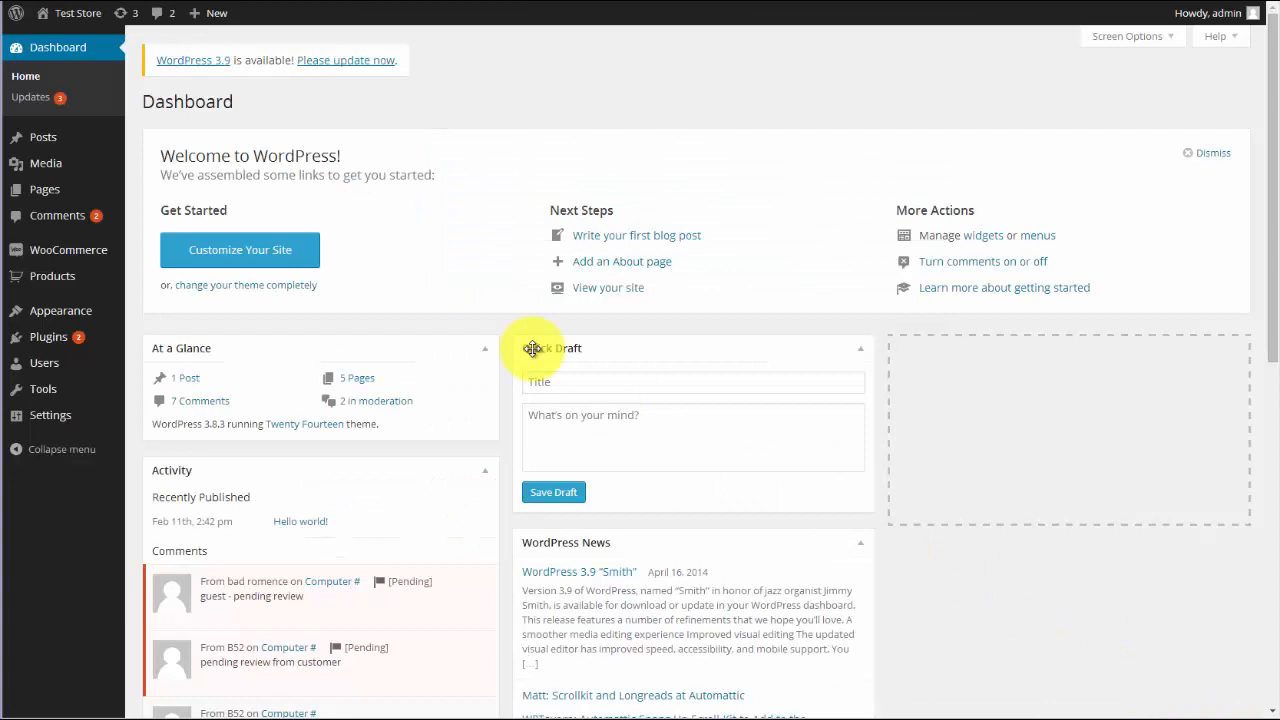
mouse_move(68, 248)
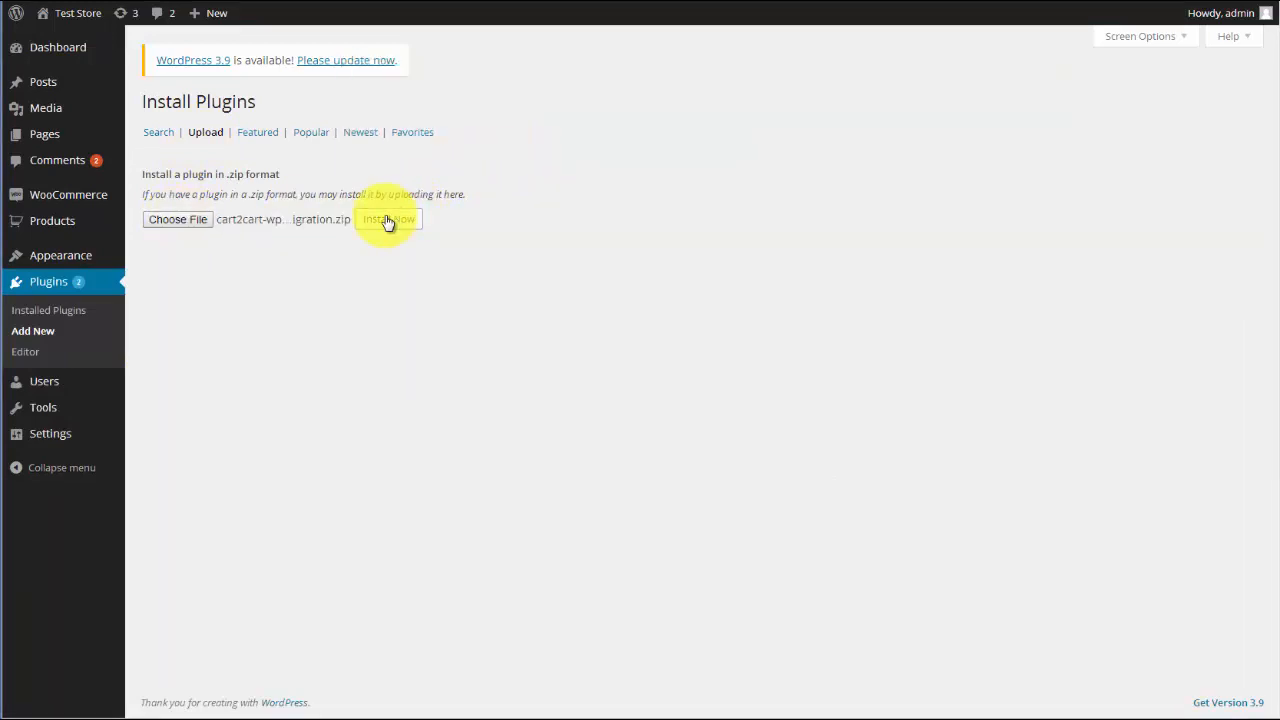
Install and activate the uploaded Cart2Cart migration plugin zip
click(388, 218)
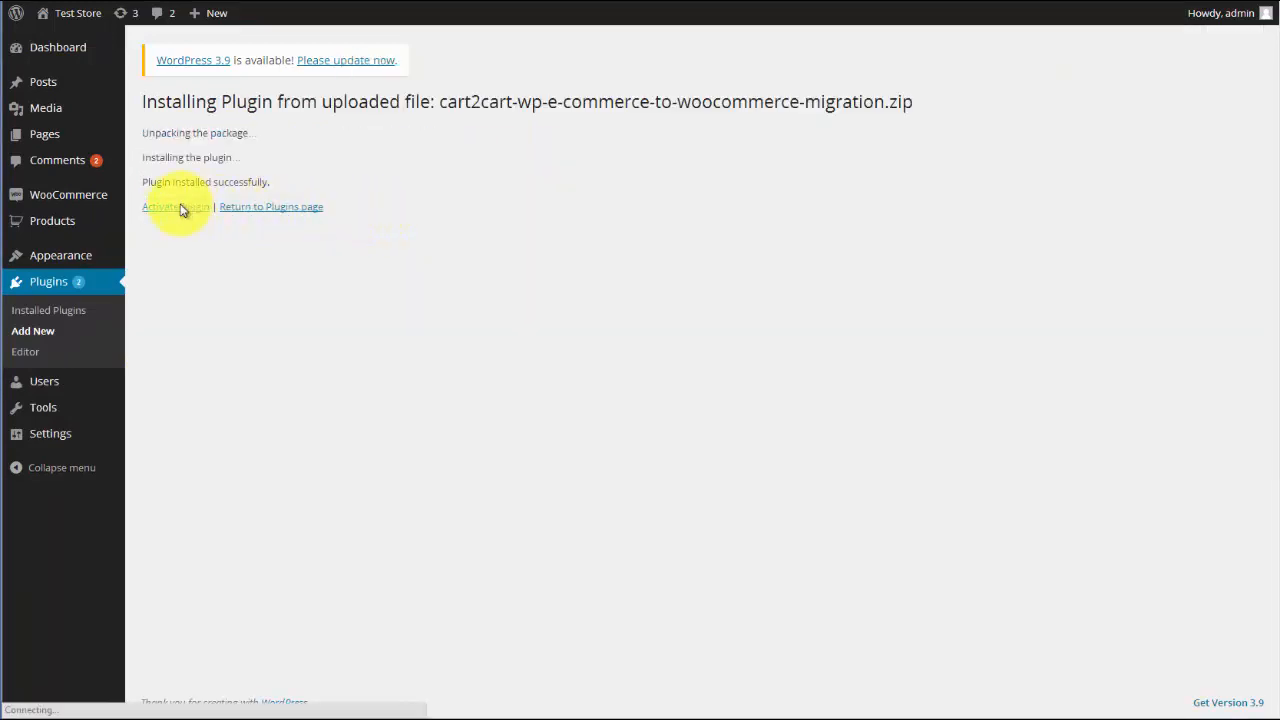
click(176, 206)
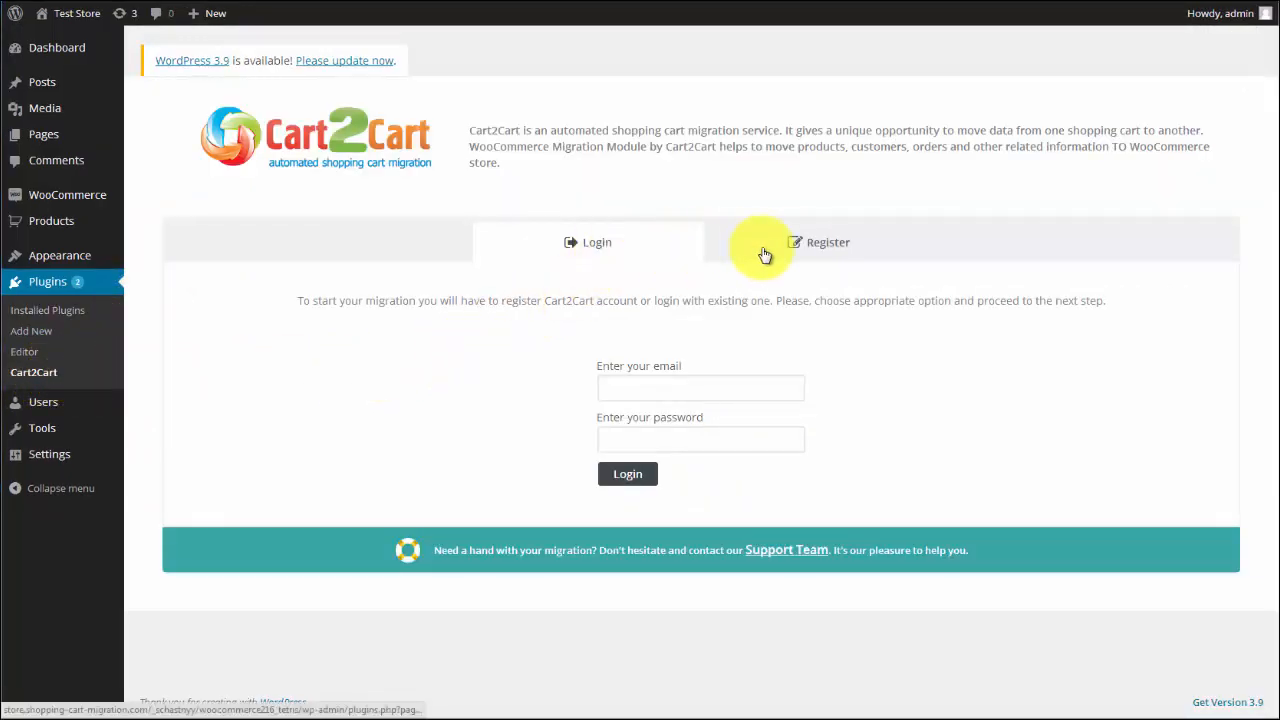
Register a new Cart2Cart account with name, email and password
click(828, 242)
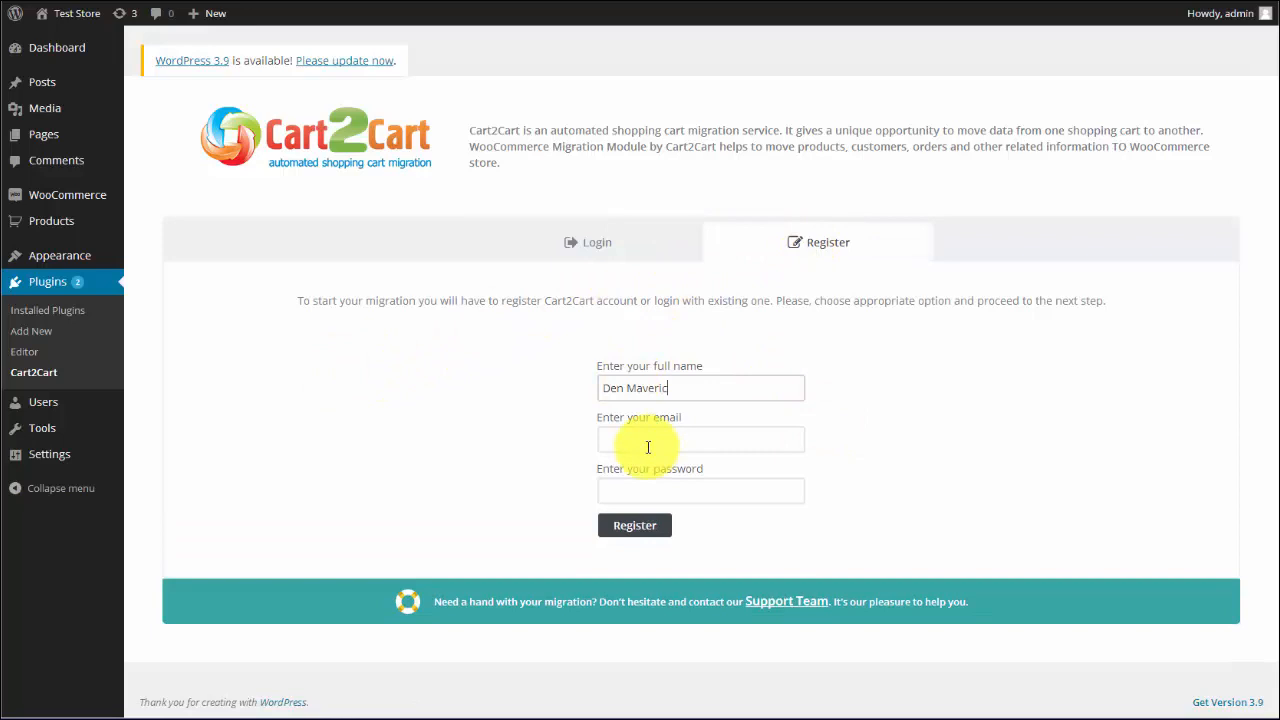
click(634, 524)
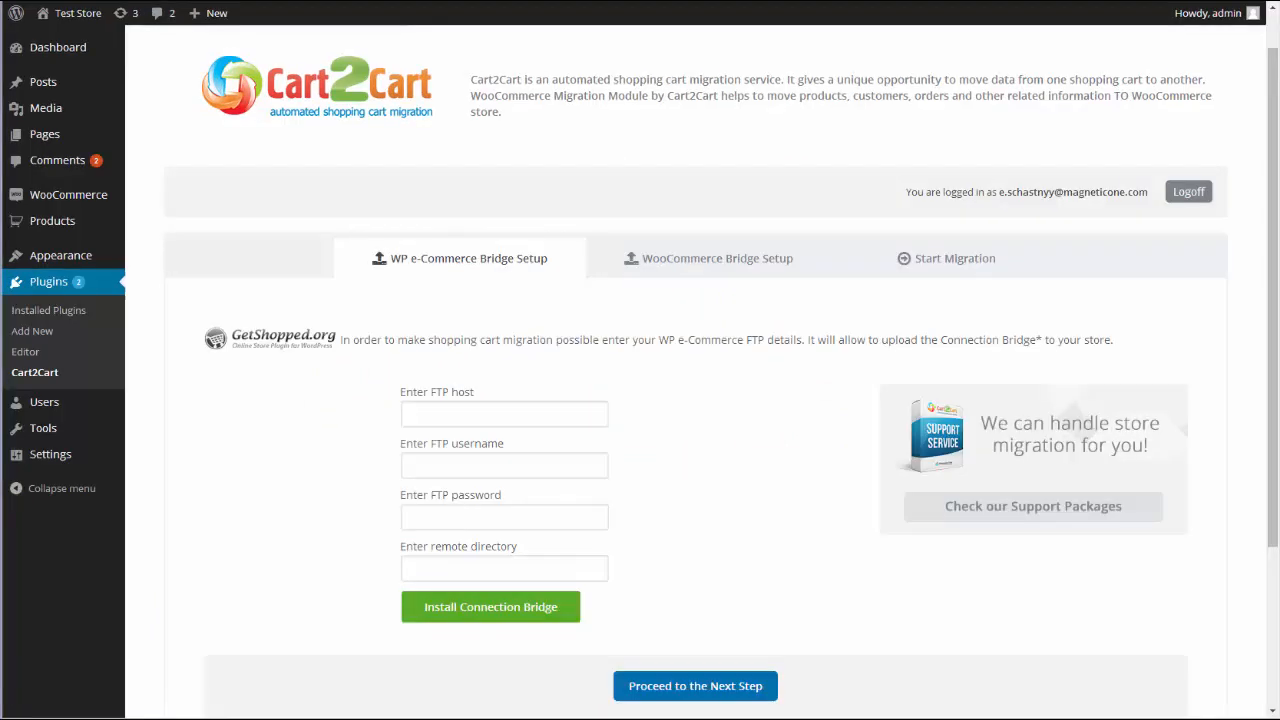
Fill the bridge setup form with FTP host 'hostnam' and username 'username', copying the store path
click(504, 412)
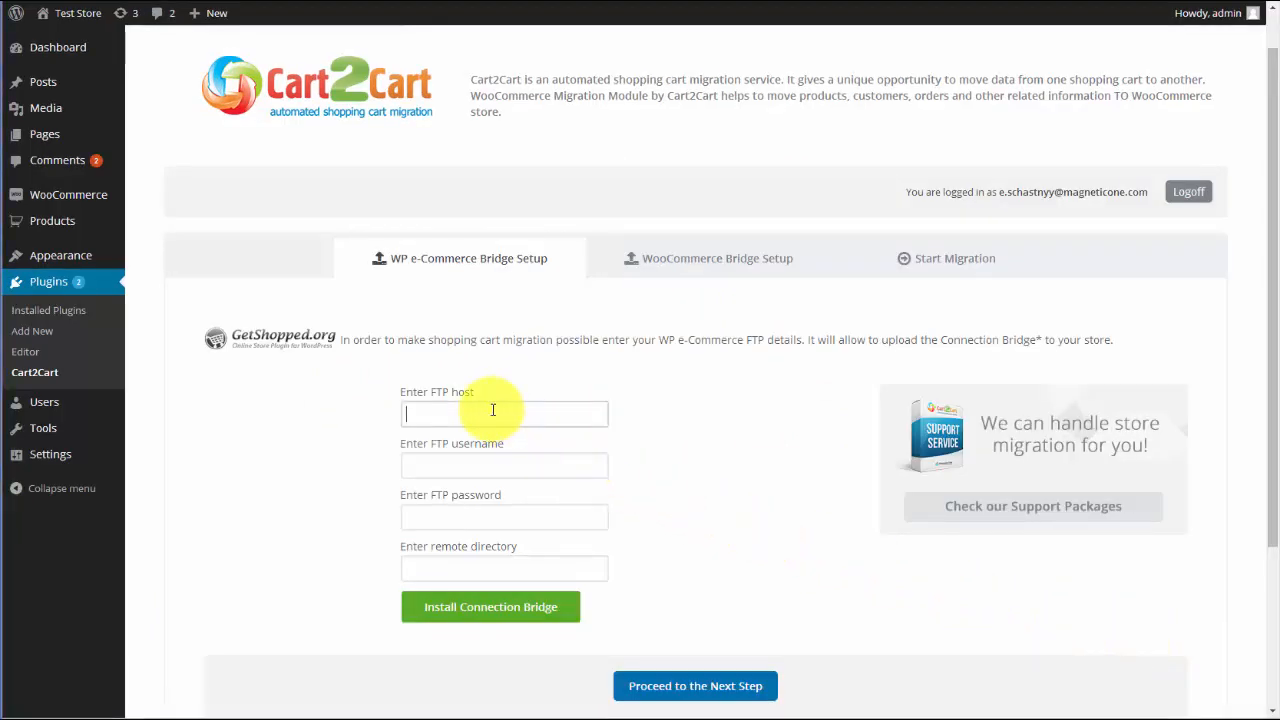
text(hostnam)
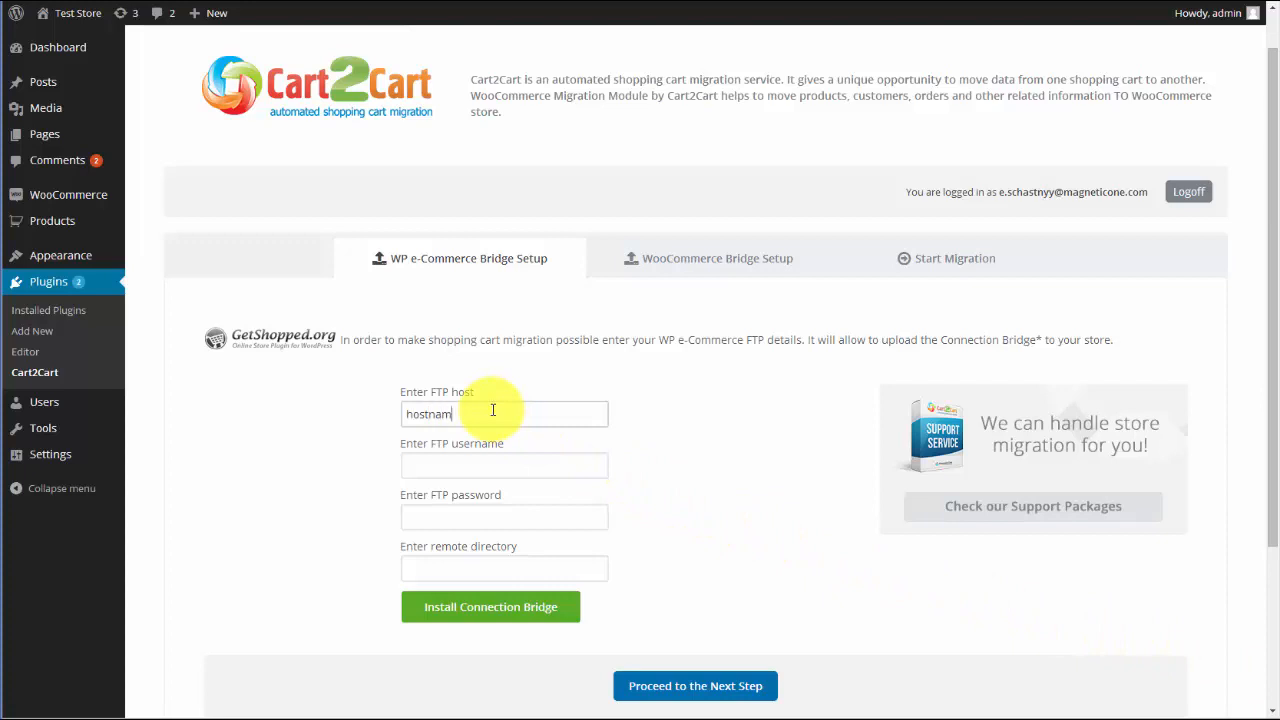
click(504, 464)
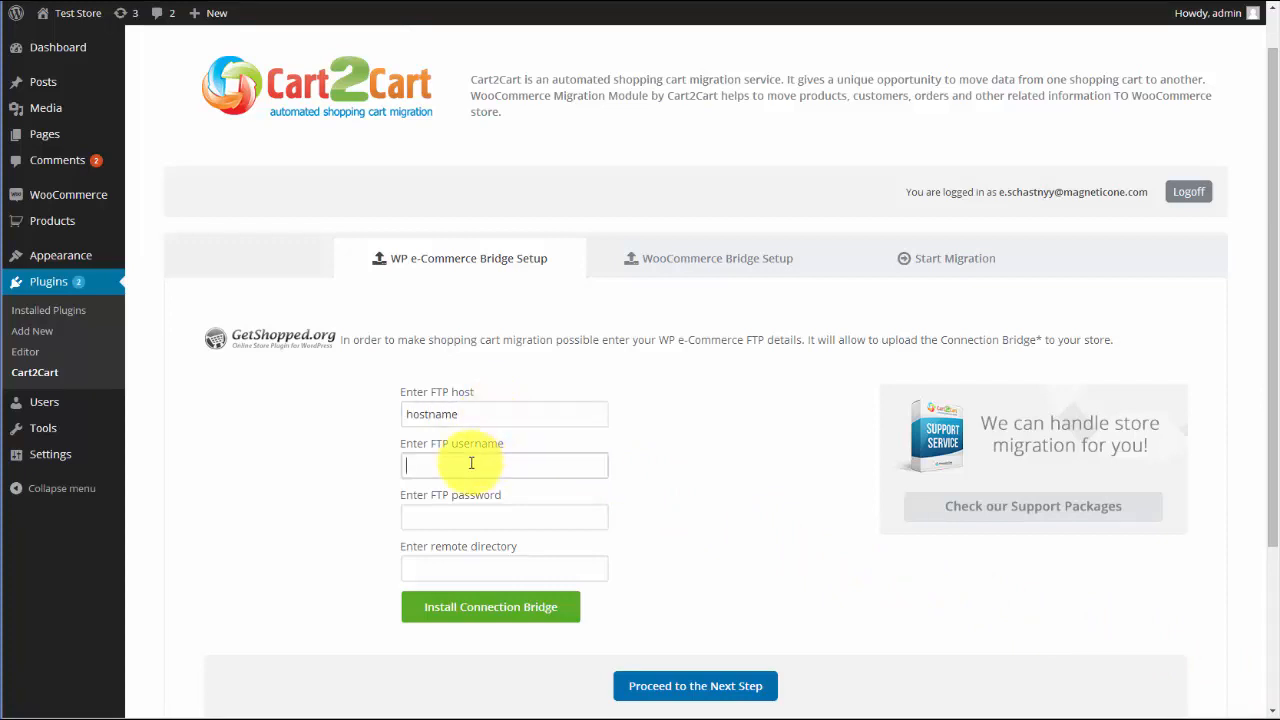
text(user)
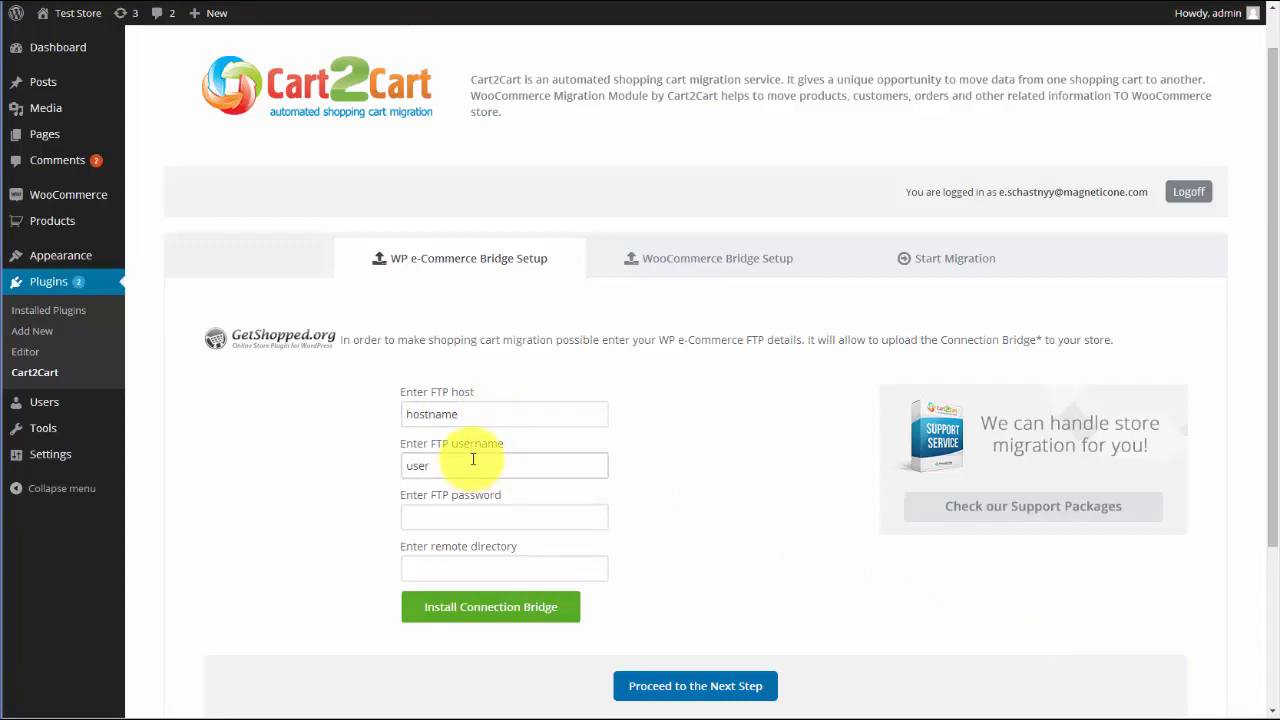
text(username)
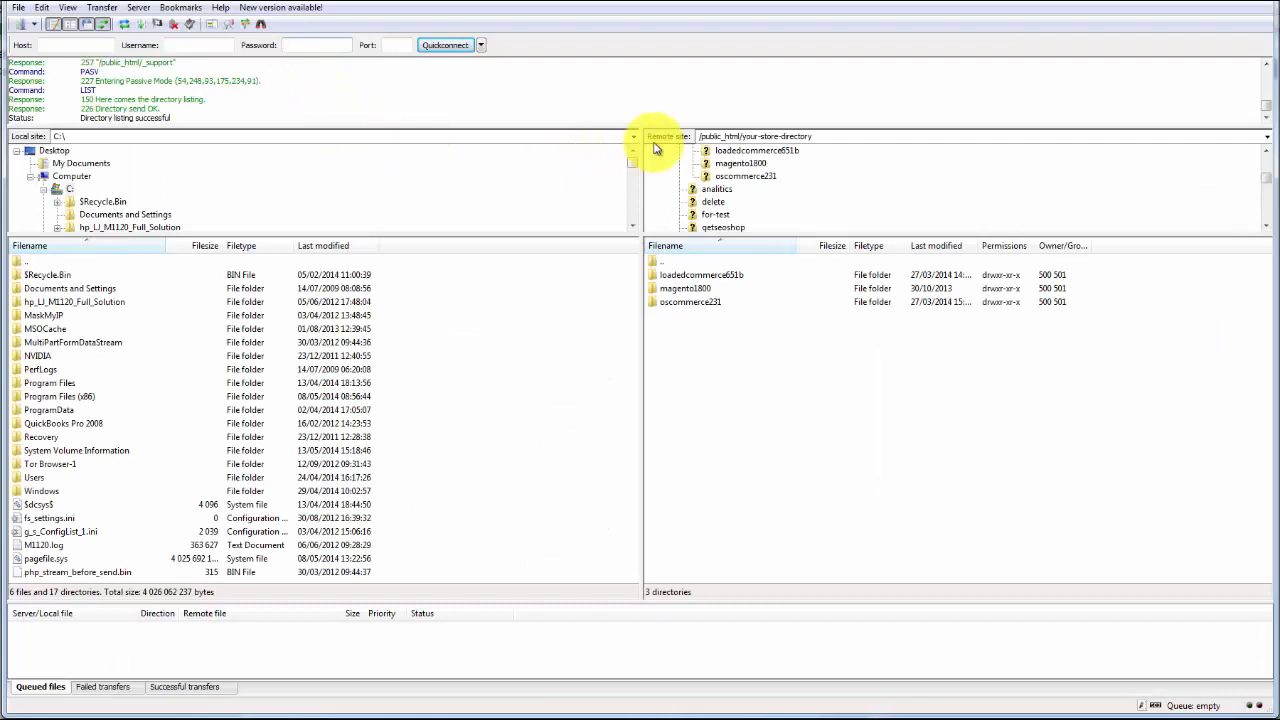
right_click(756, 136)
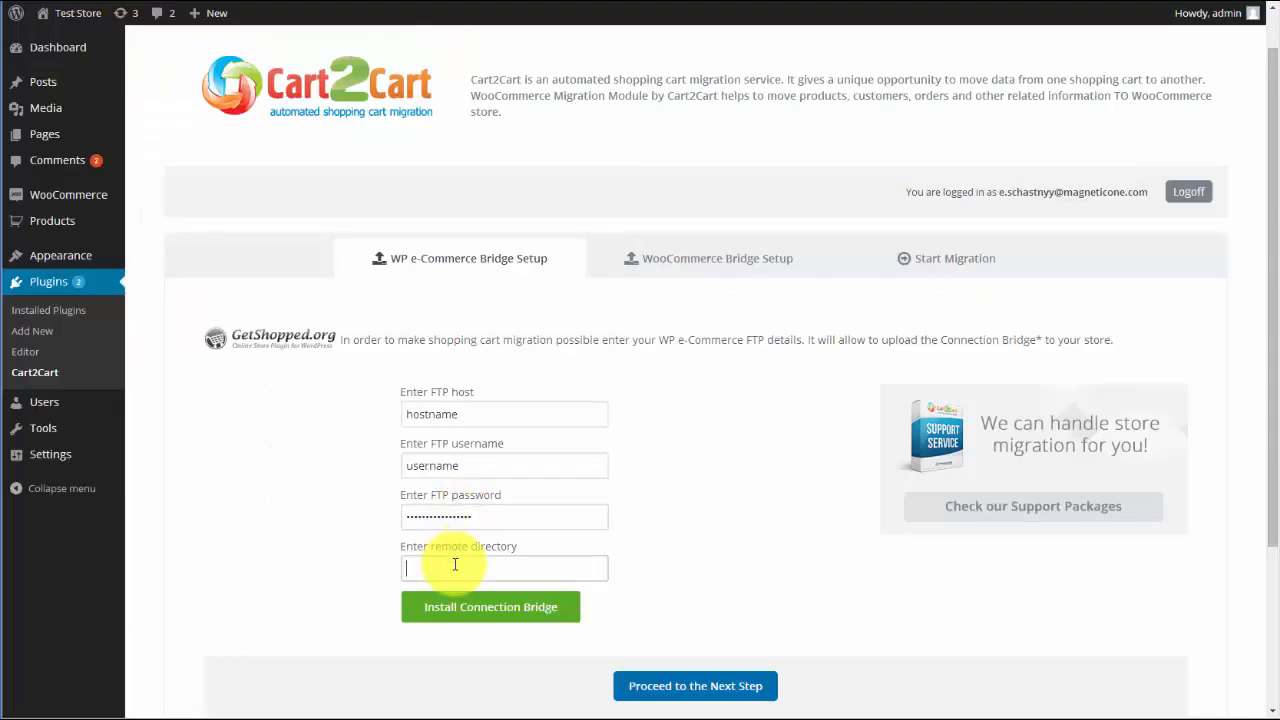
Set remote directory '/public_html/your-store-directory', install the connection bridge and proceed
text(/public_html/your-store-directory)
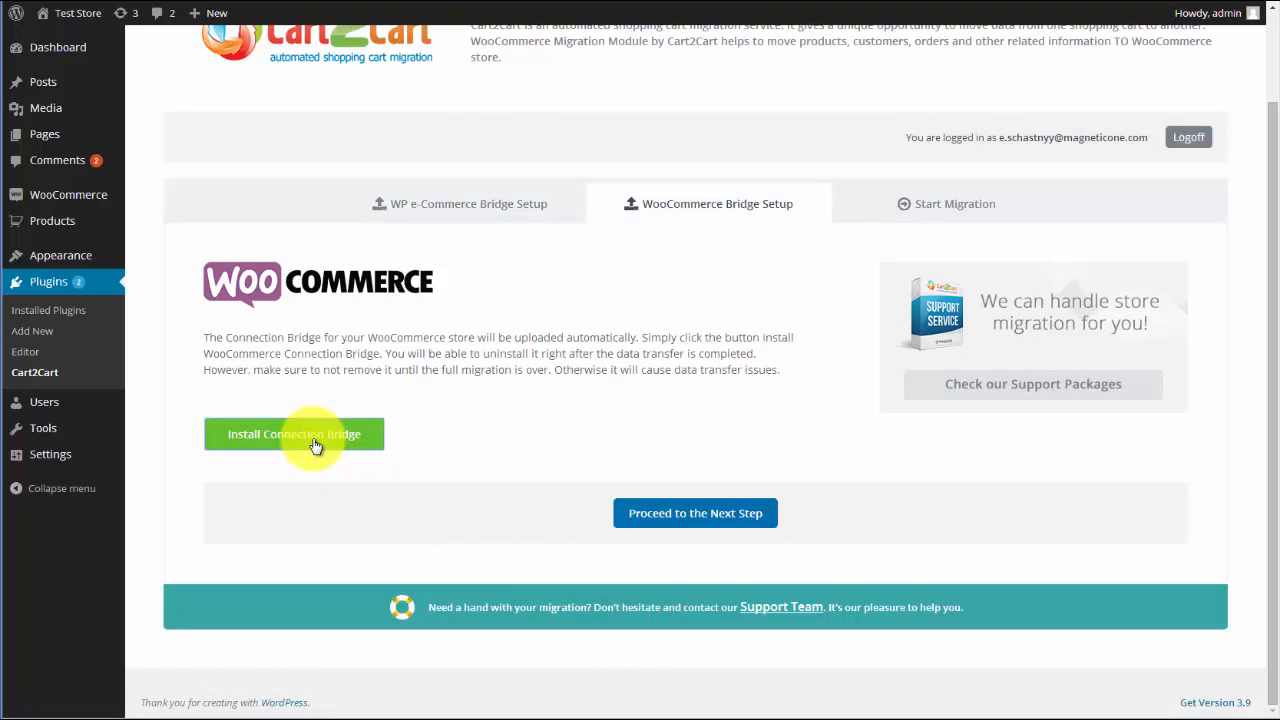
click(294, 434)
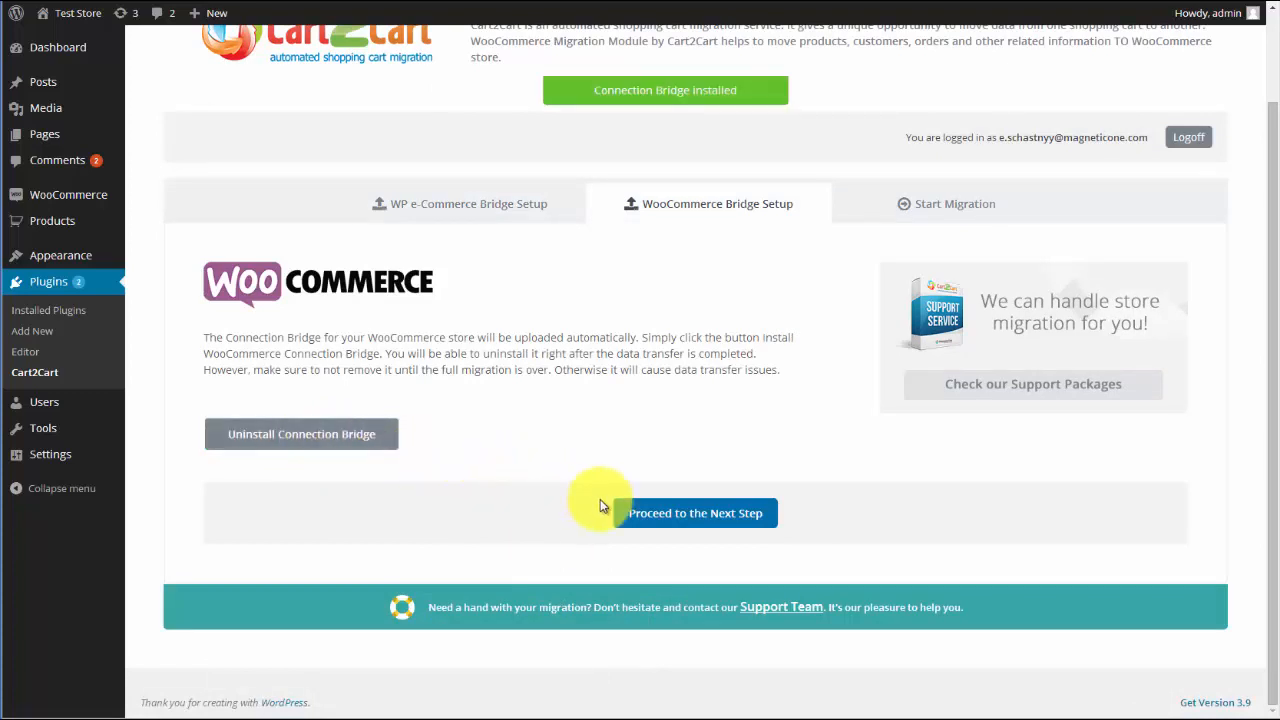
click(694, 512)
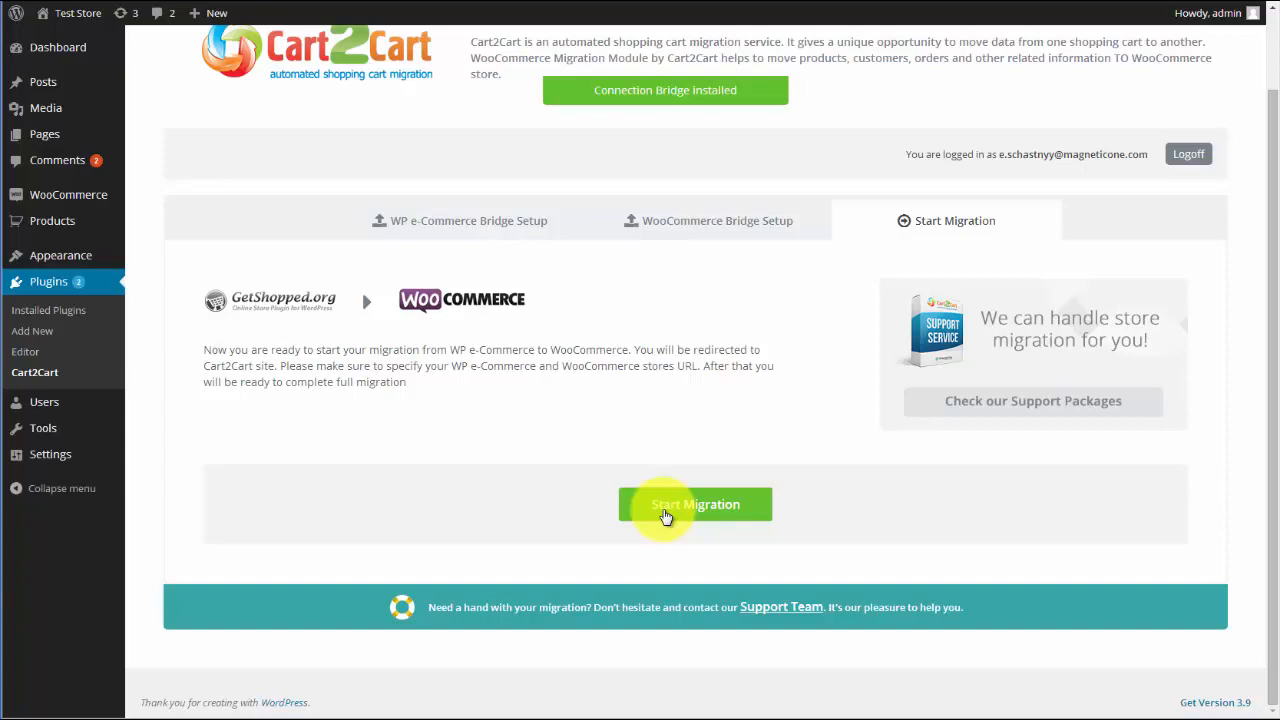
Start the migration and select all entities: products, categories, customers and orders
click(696, 504)
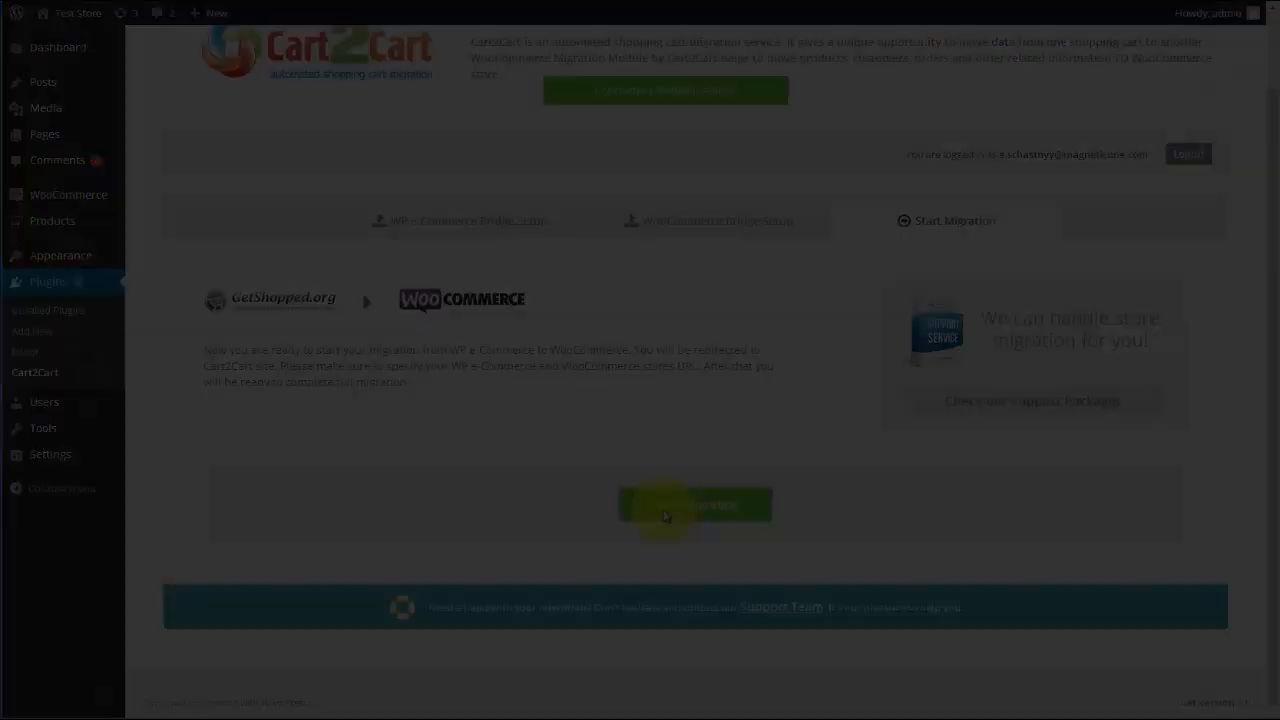
click(694, 504)
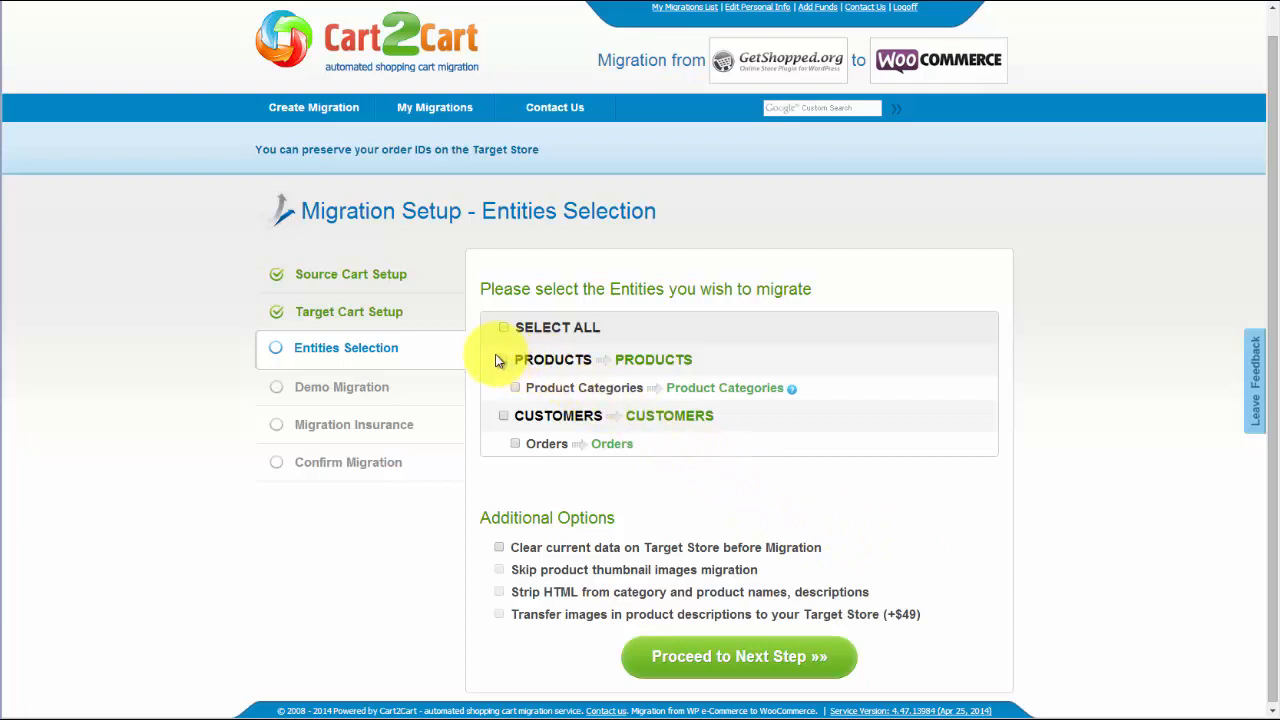
mouse_move(504, 396)
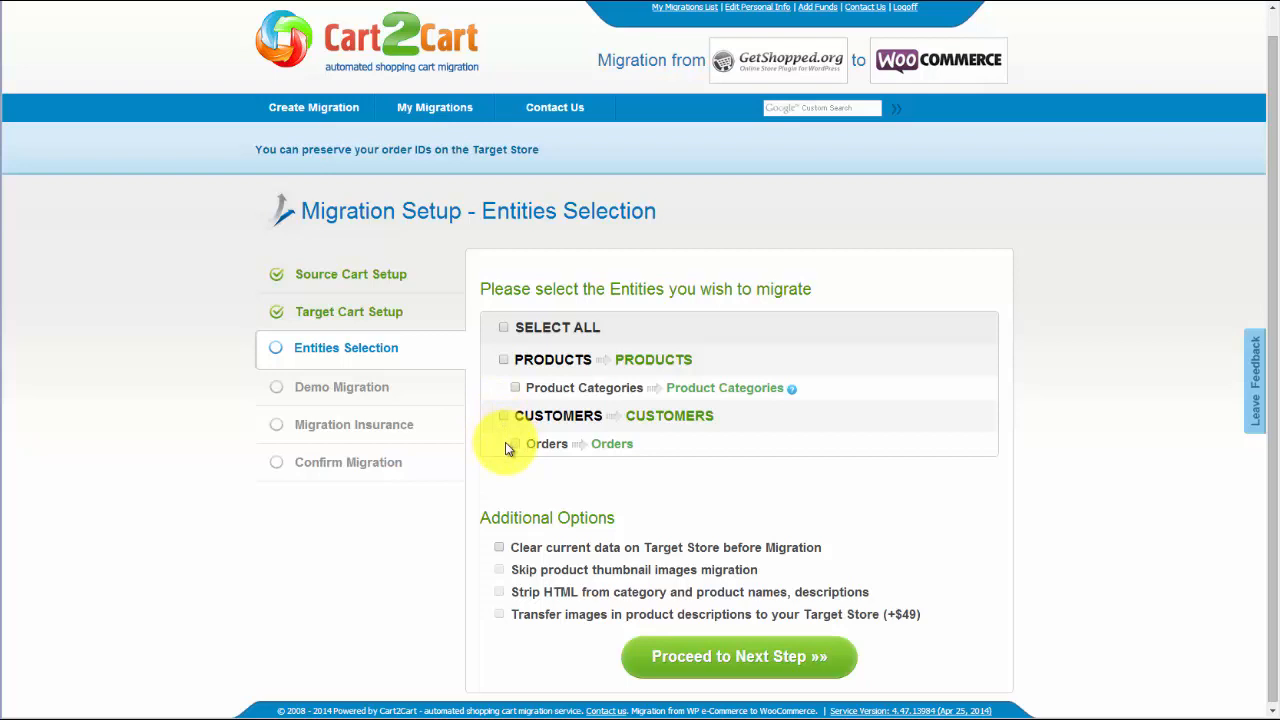
mouse_move(492, 388)
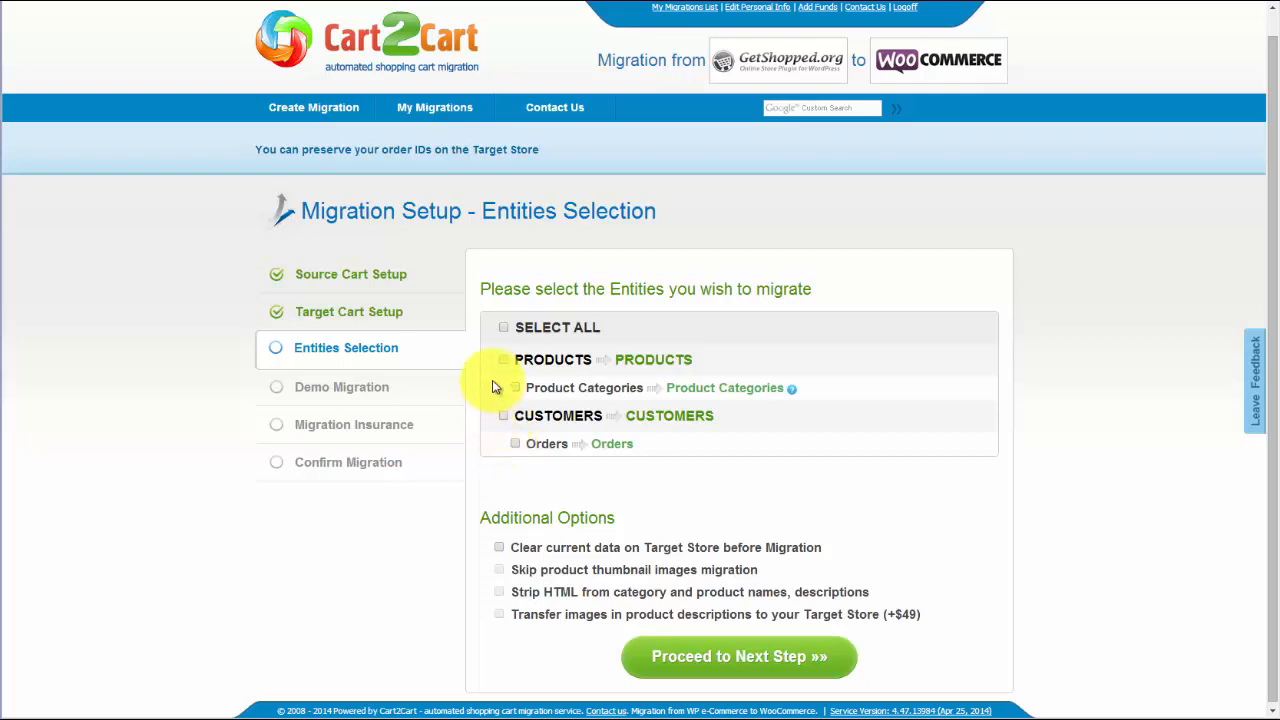
mouse_move(610, 340)
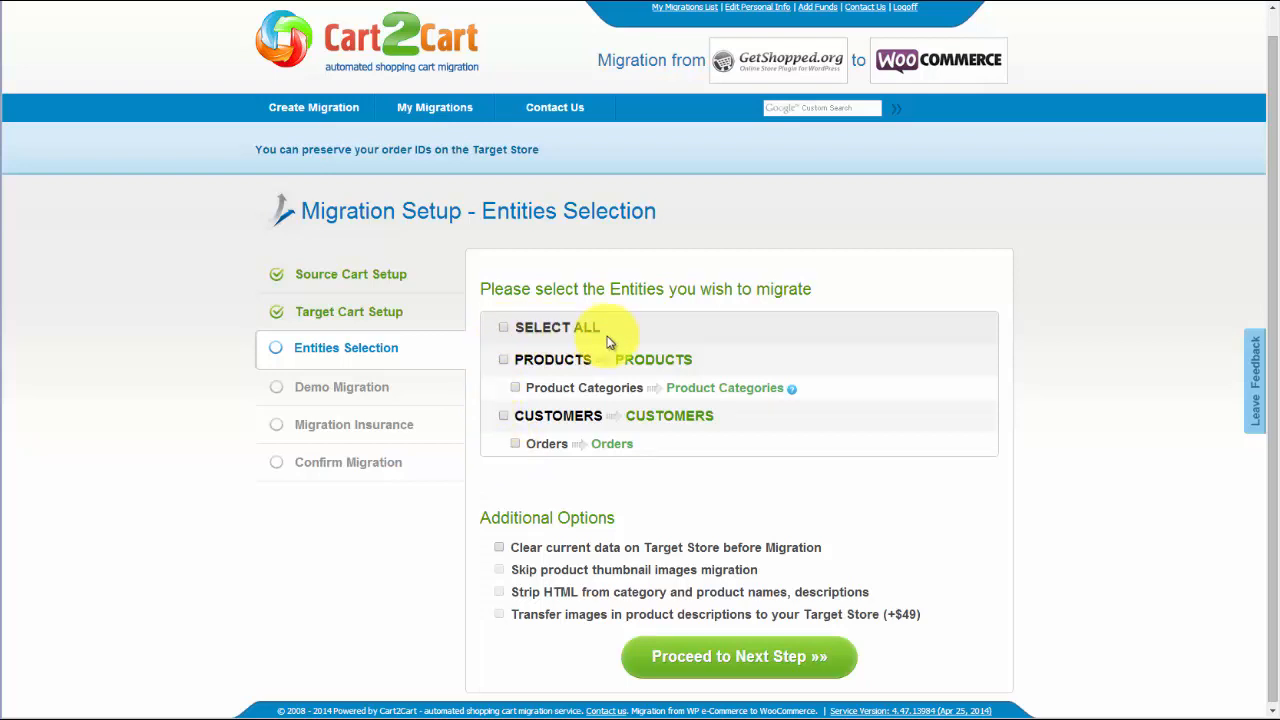
mouse_move(504, 332)
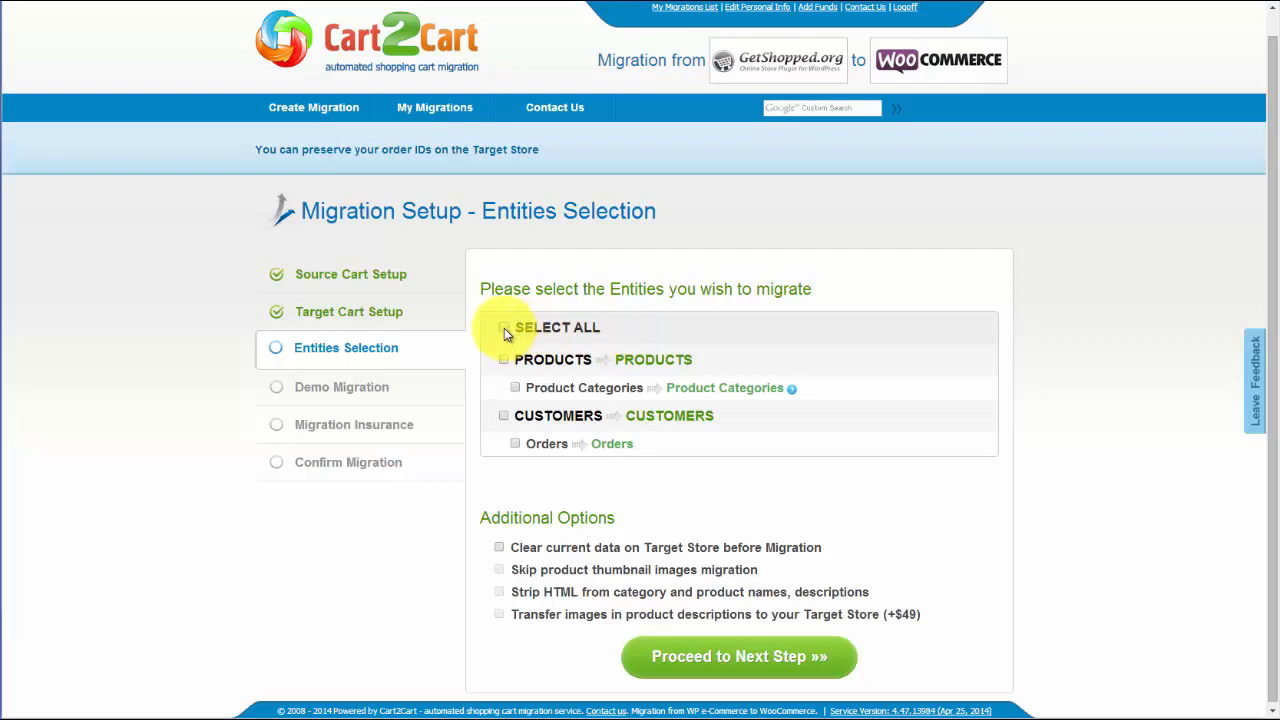
click(504, 328)
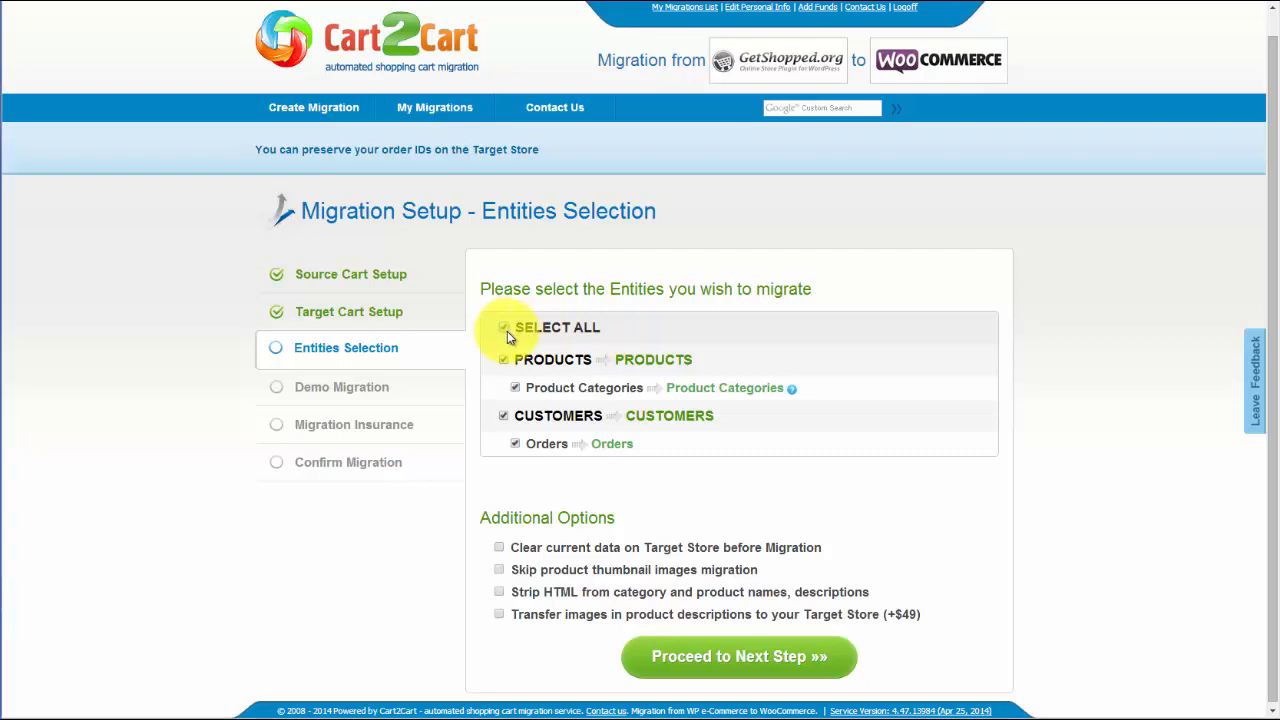
click(504, 328)
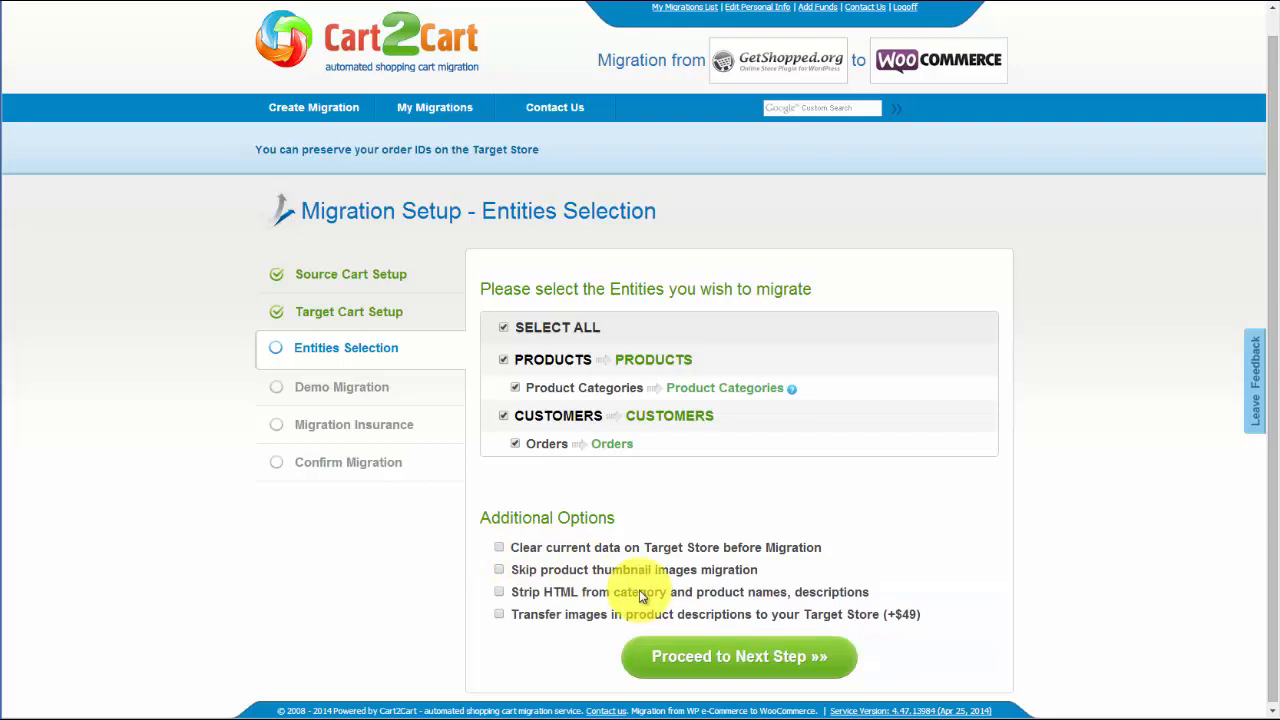
Map New Zealand Dollar to GBP as the target currency
click(738, 656)
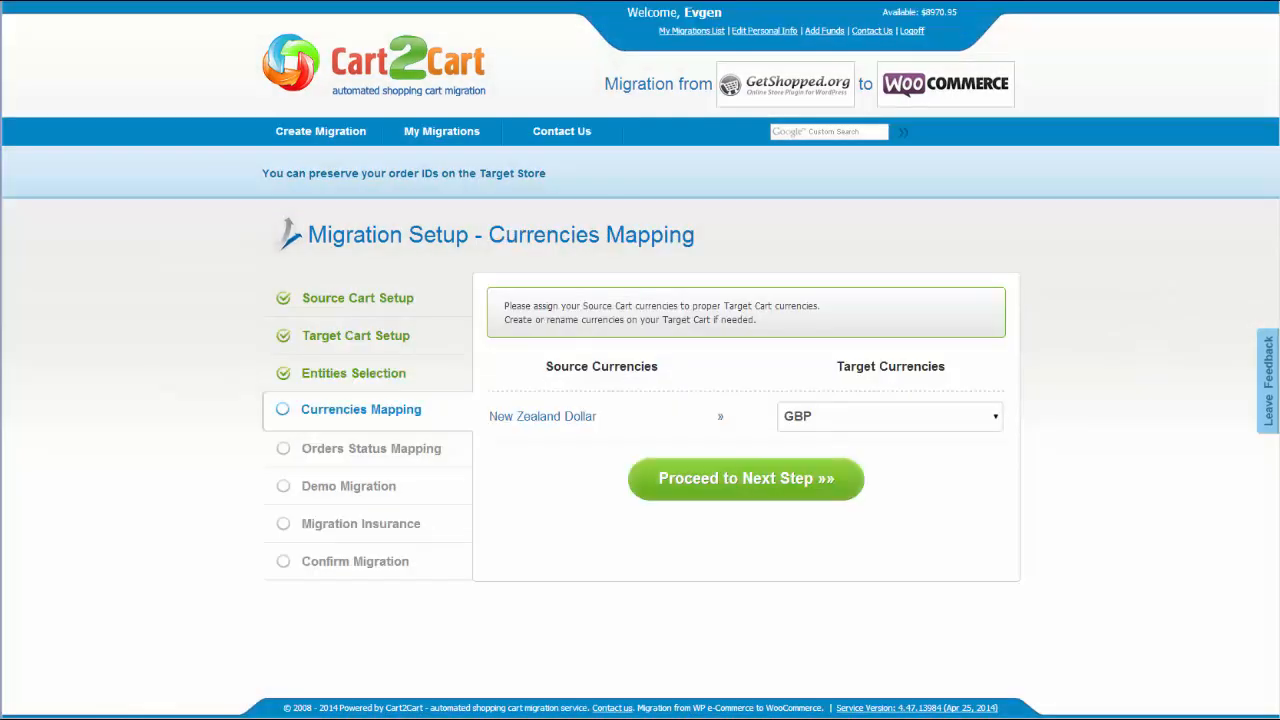
click(888, 416)
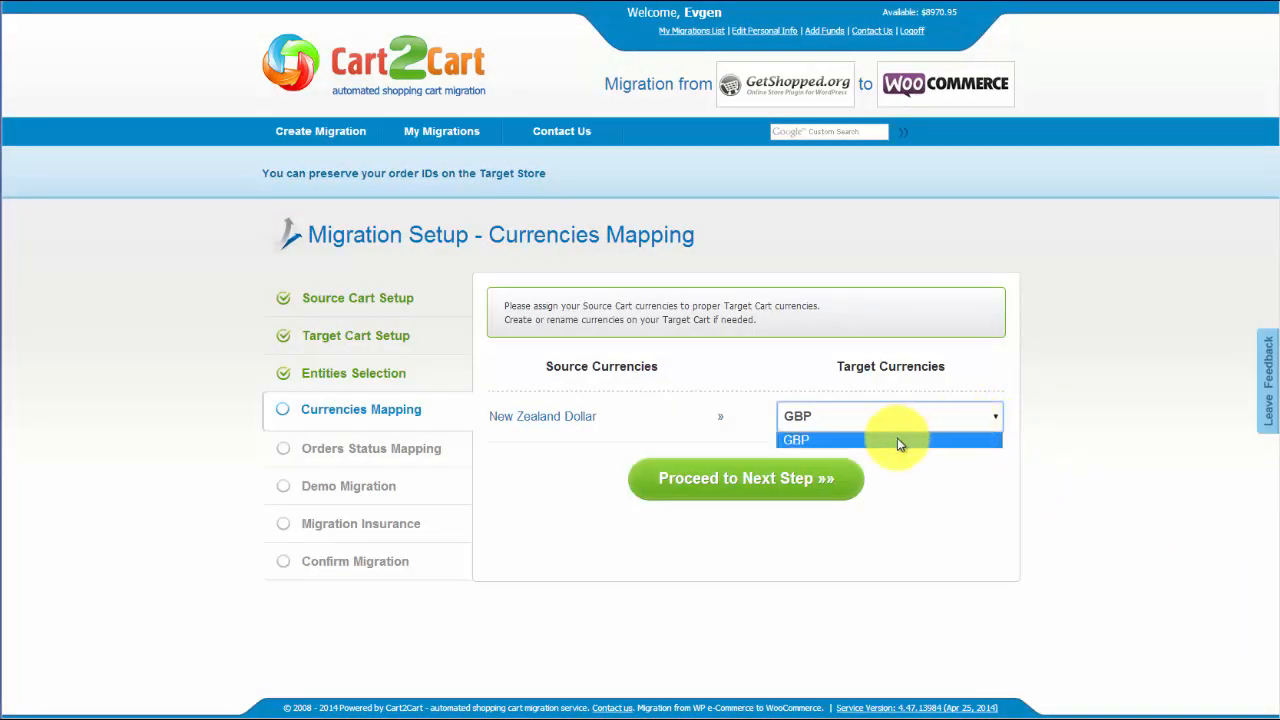
click(744, 478)
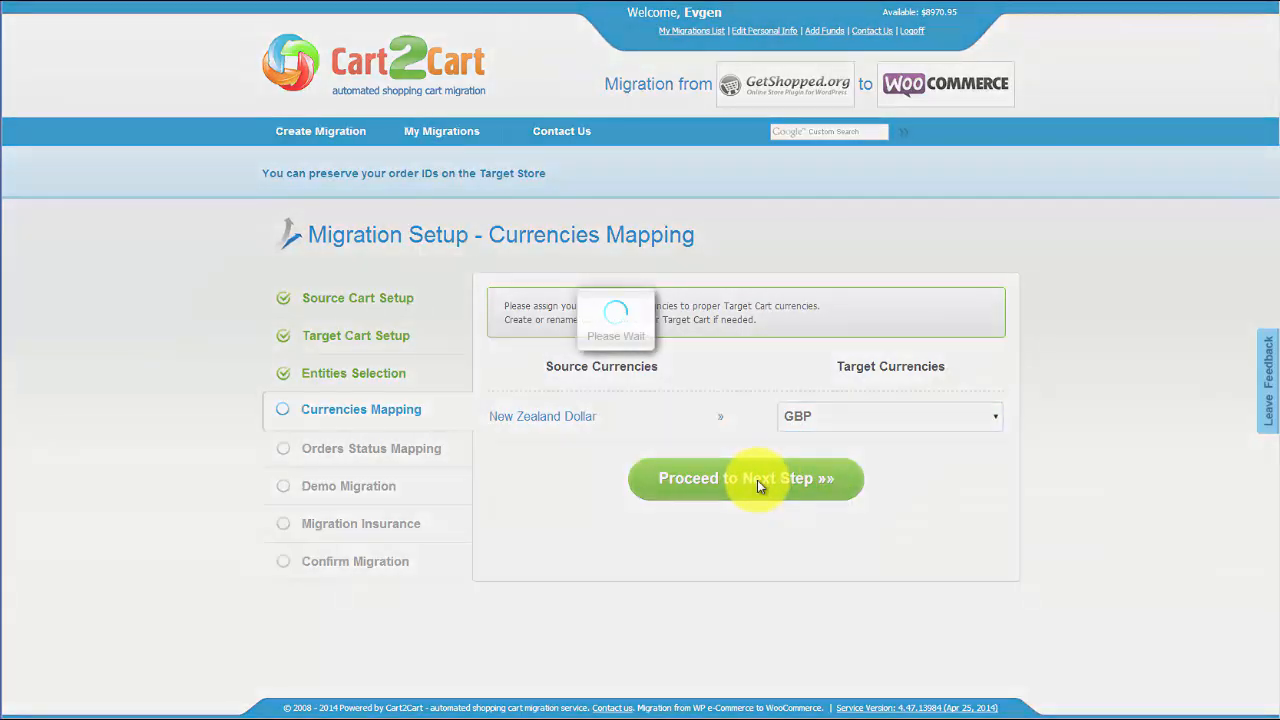
Map Incomplete Sale to Failed and Order Received to On-hold
click(746, 478)
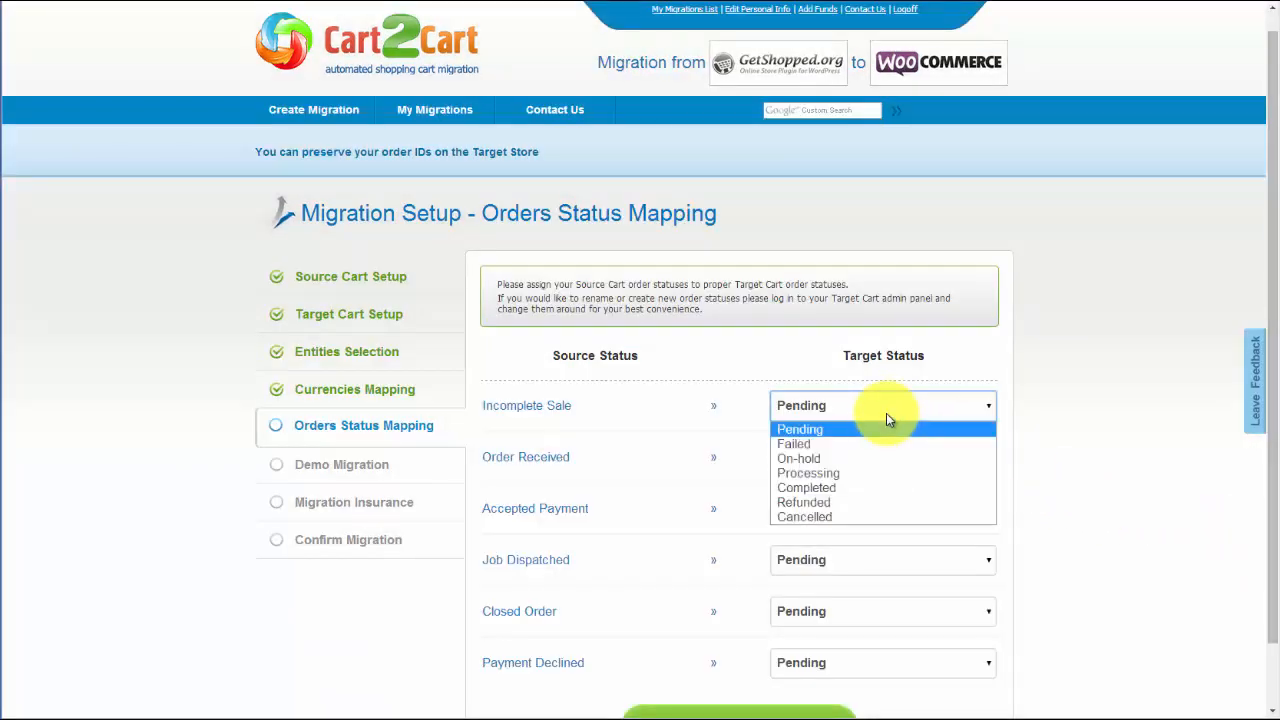
click(792, 444)
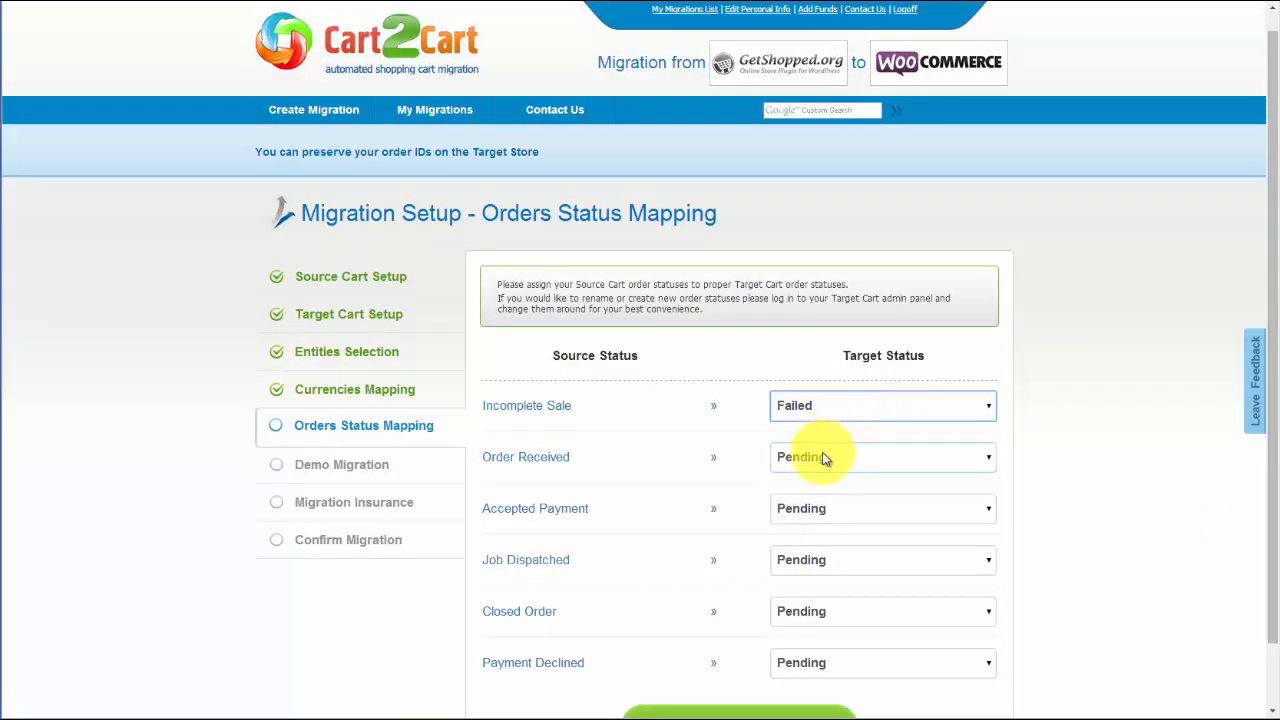
click(884, 456)
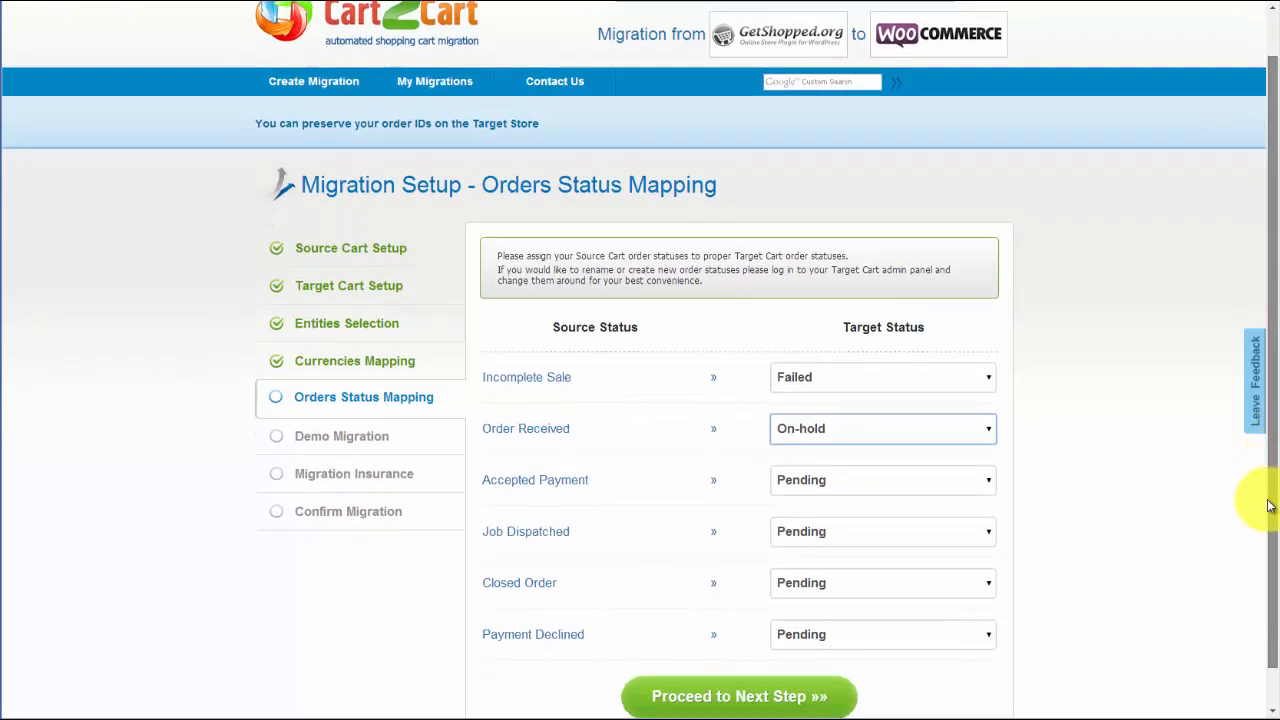
scroll(down, 3)
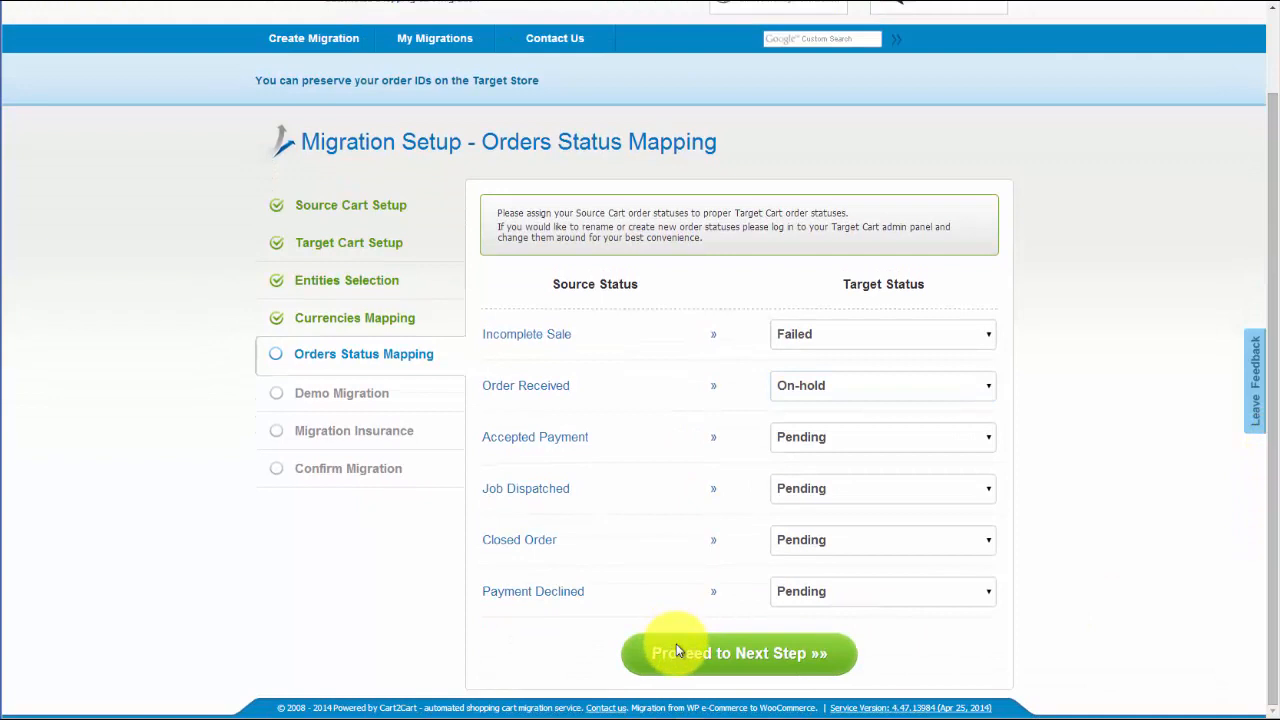
Start the demo migration without skipping it
click(740, 652)
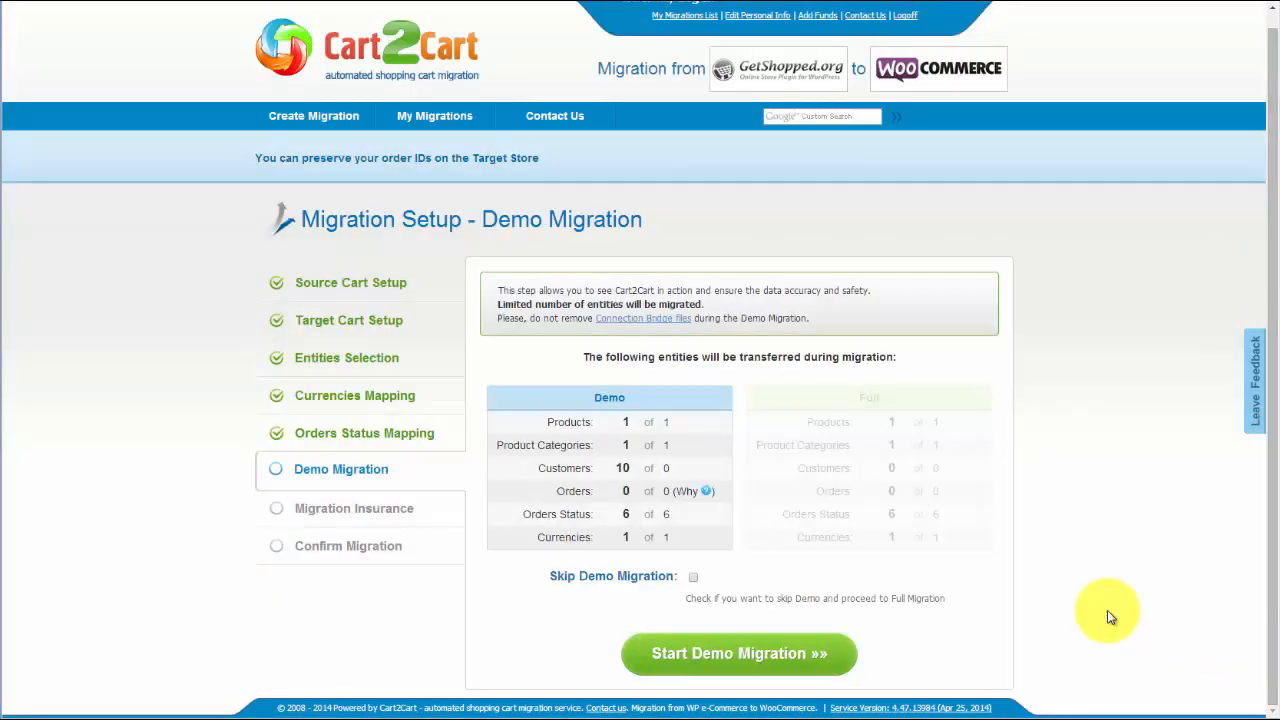
mouse_move(796, 476)
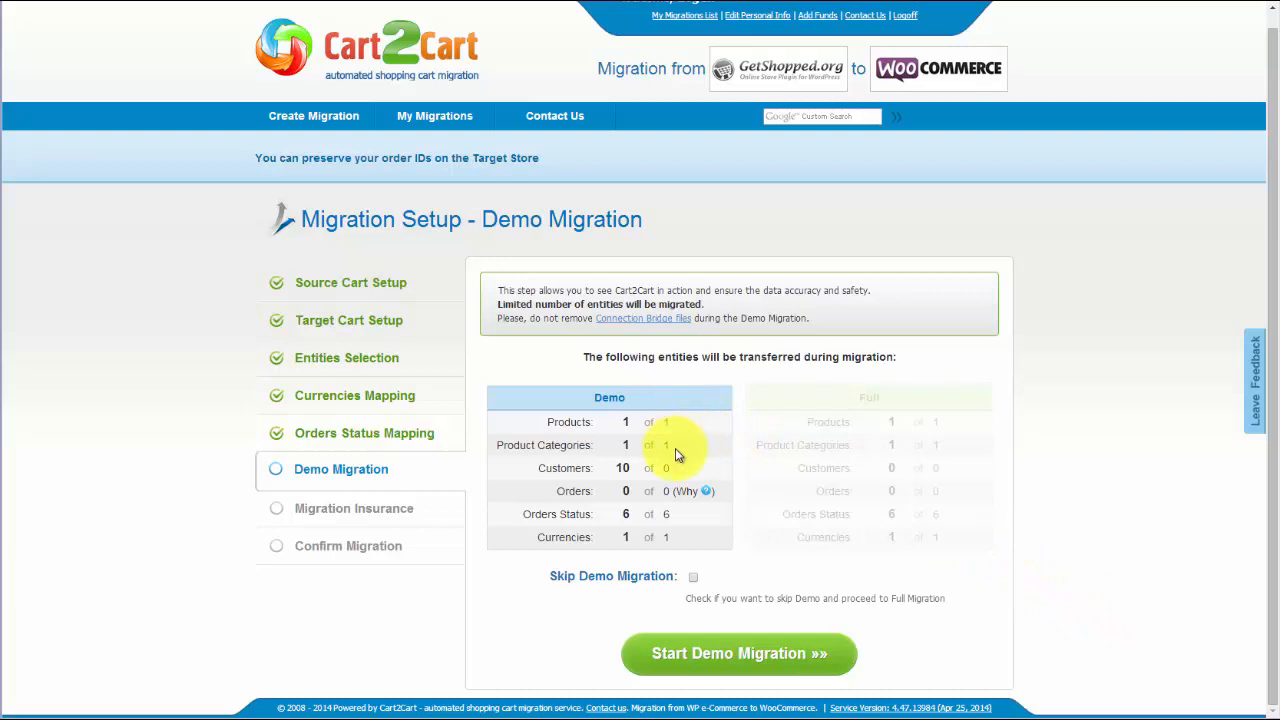
mouse_move(660, 536)
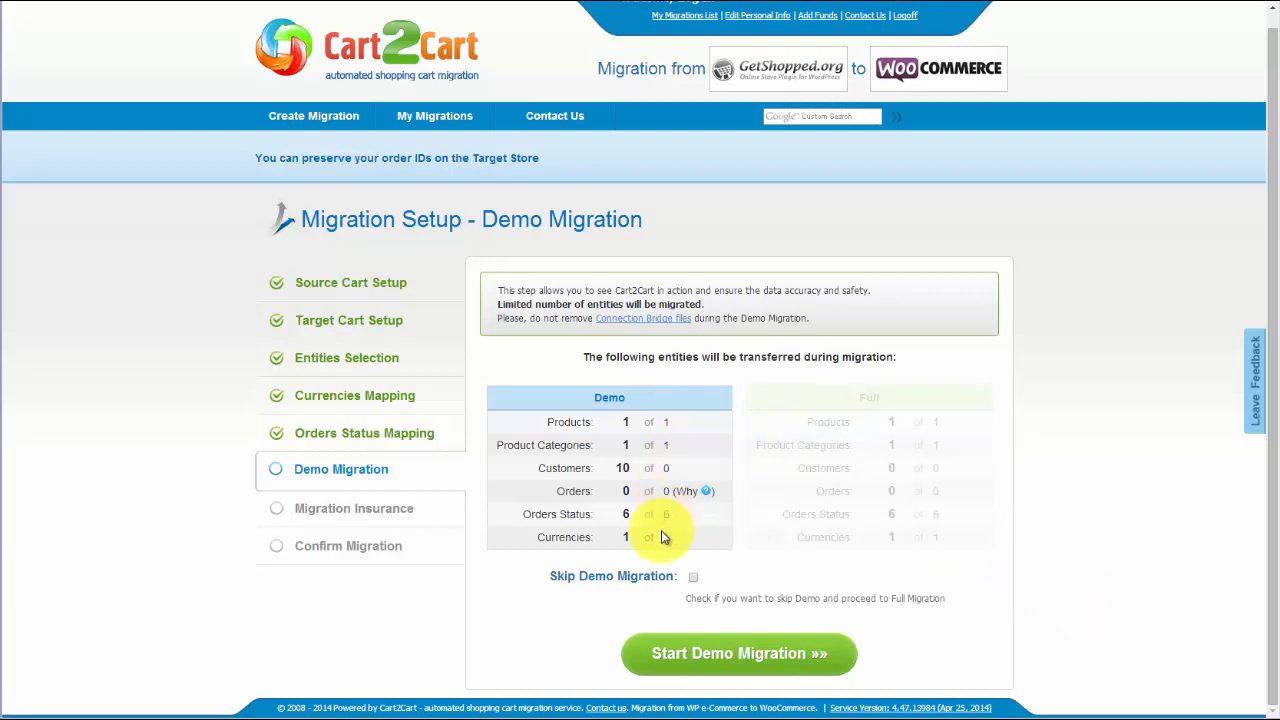
mouse_move(688, 576)
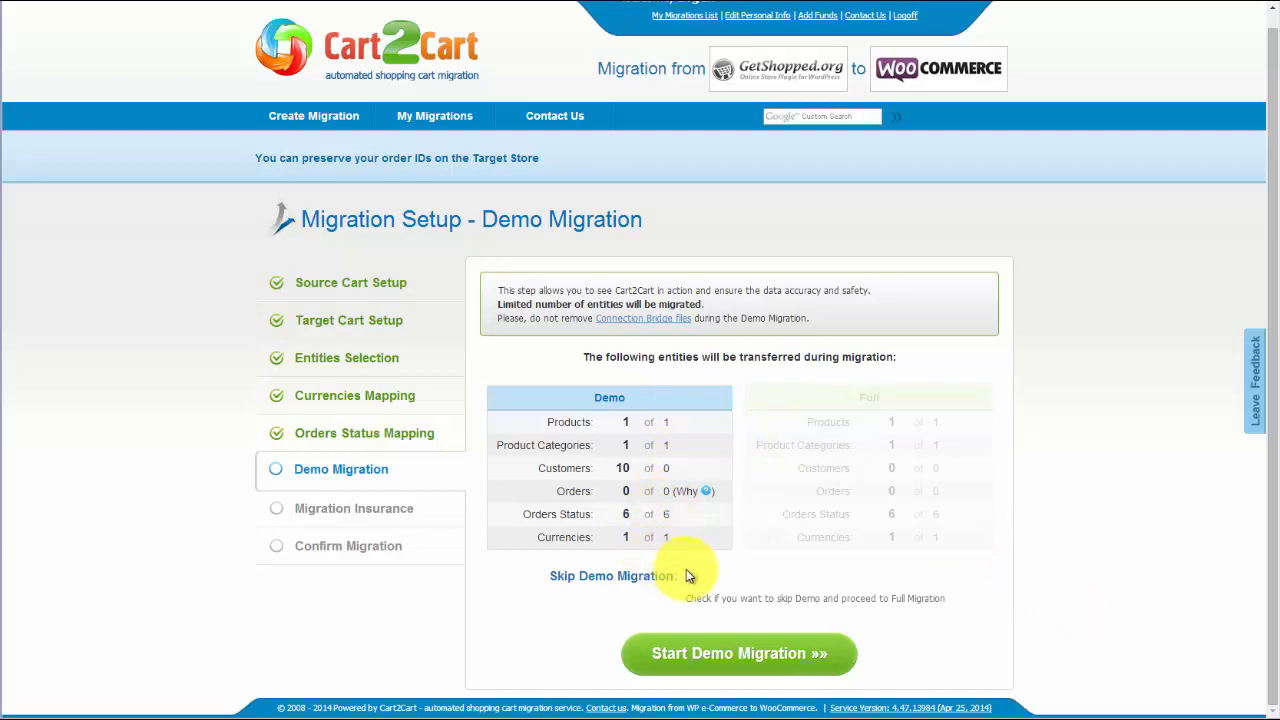
mouse_move(696, 582)
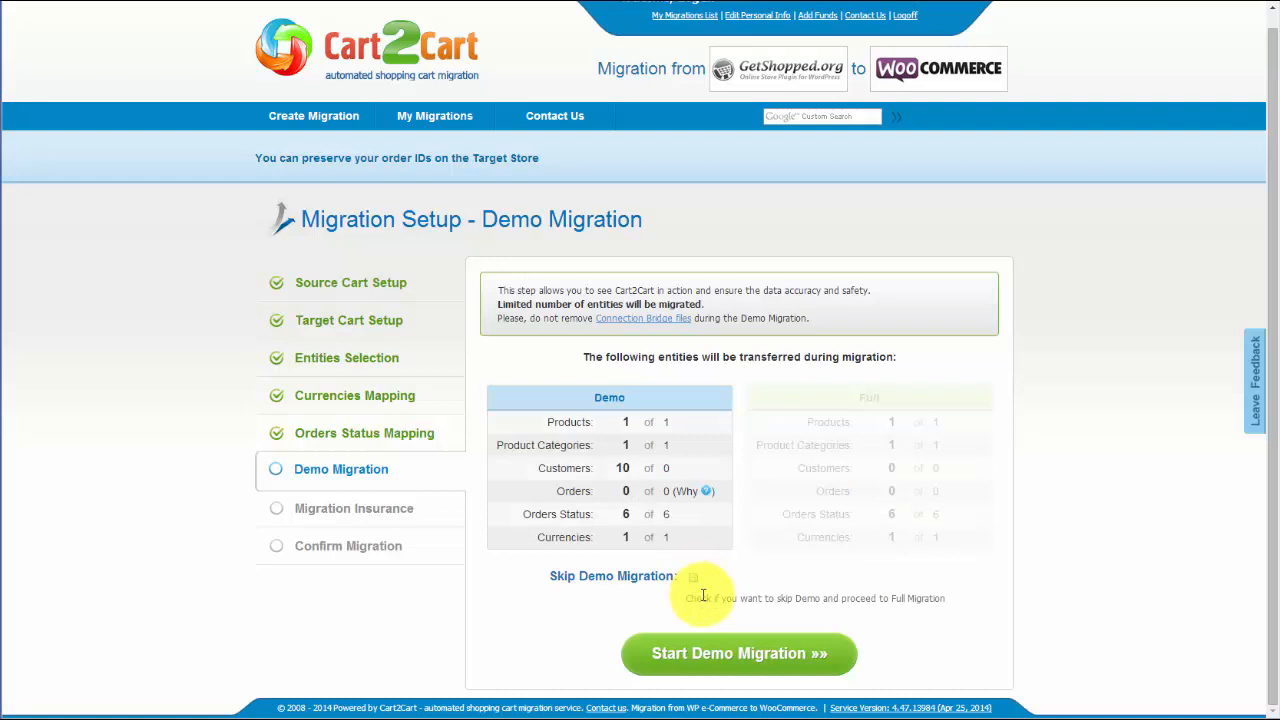
click(740, 652)
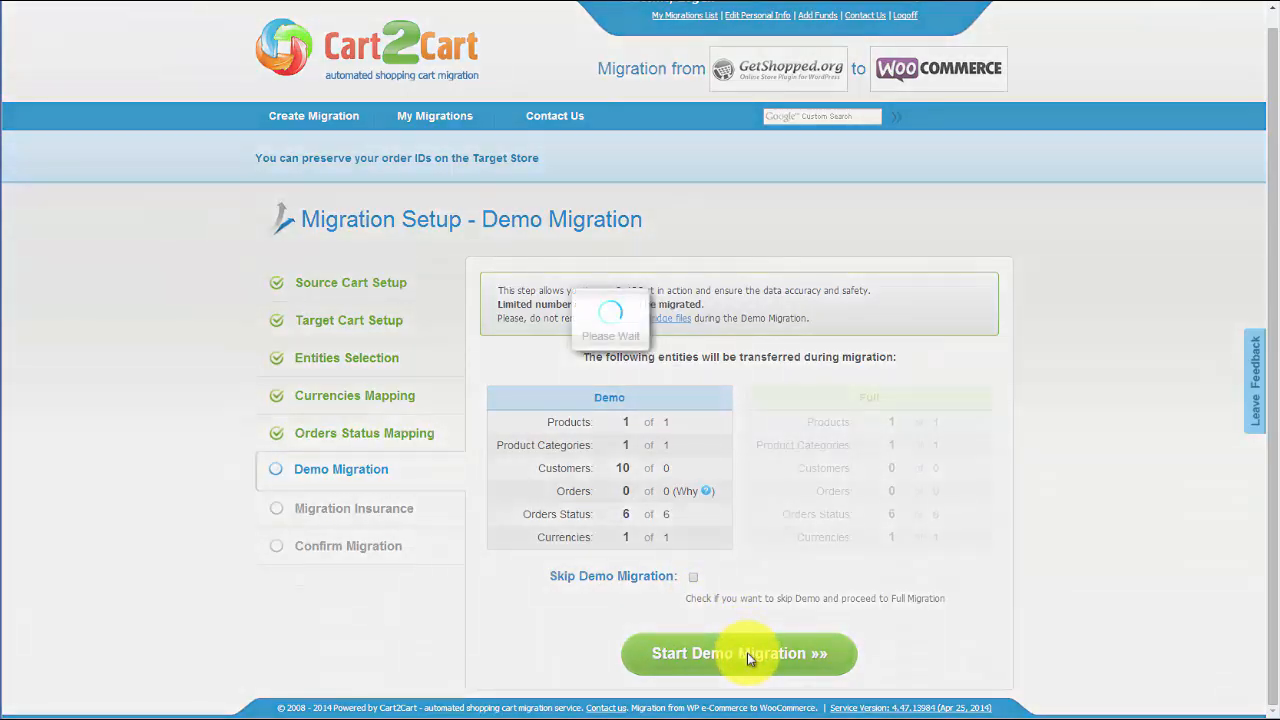
Check the list of migrated products in the demo results and rate the demo migration
click(740, 652)
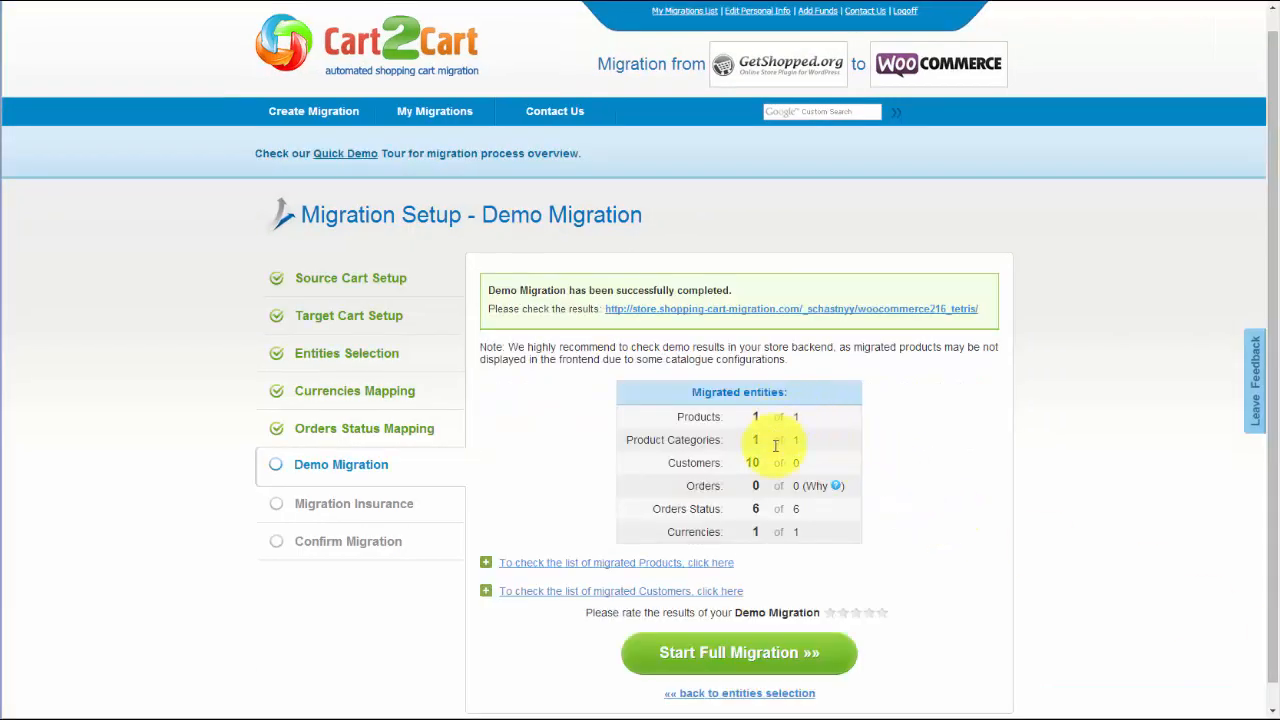
click(616, 562)
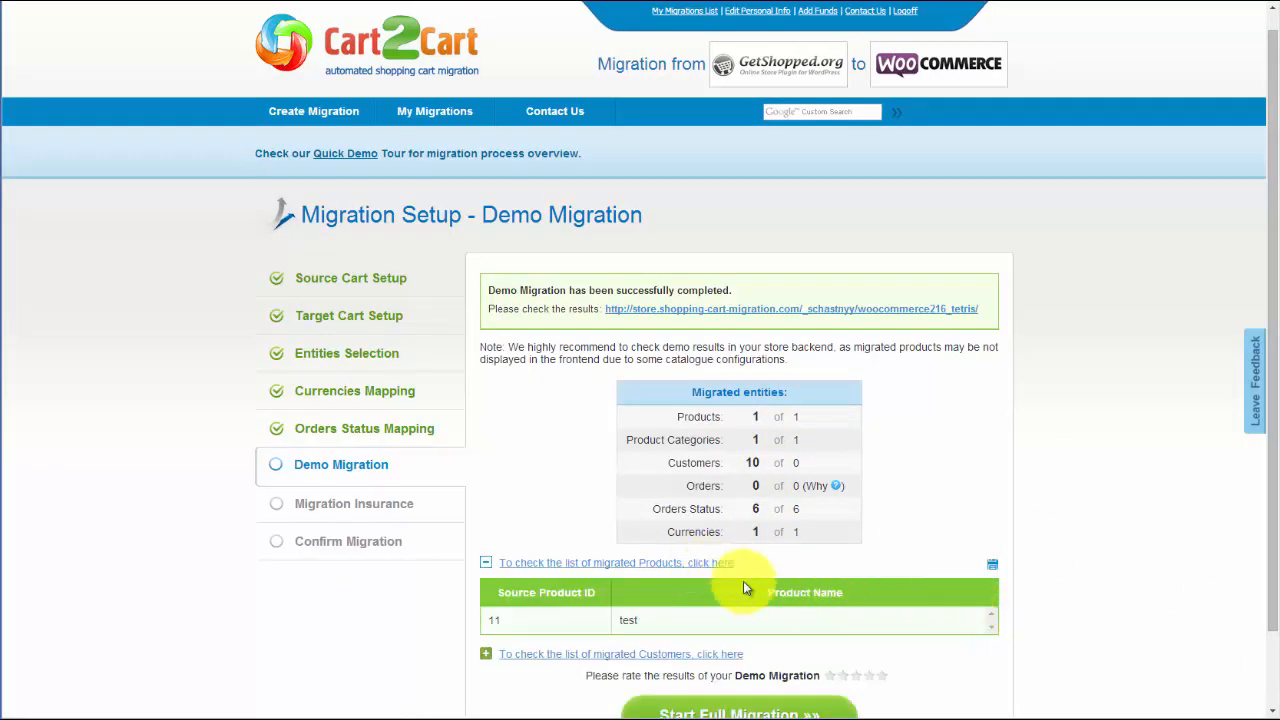
click(486, 562)
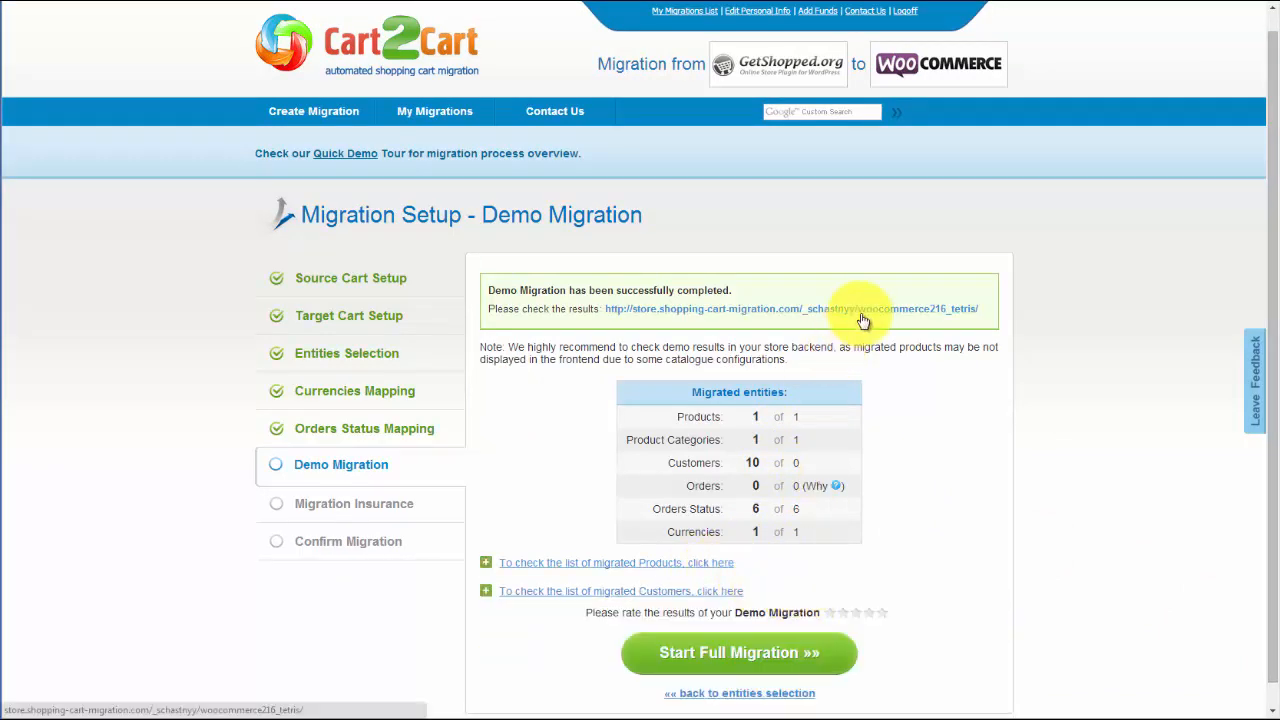
click(776, 308)
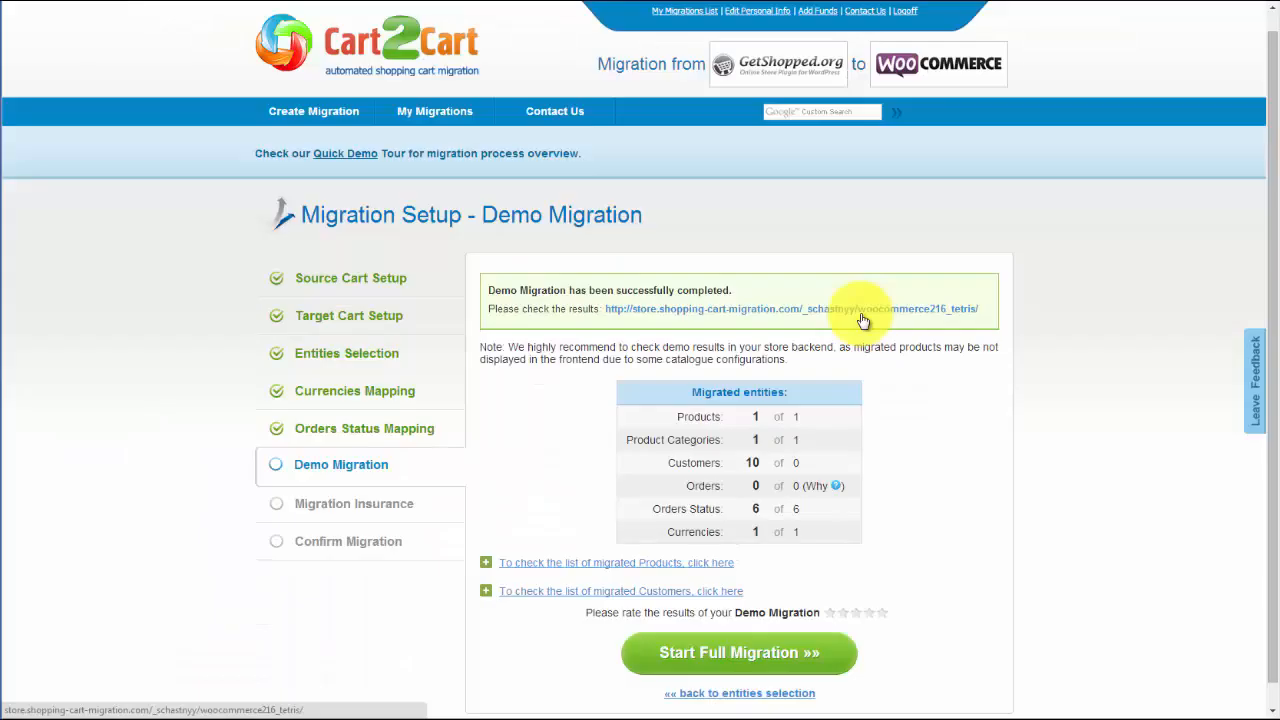
mouse_move(830, 584)
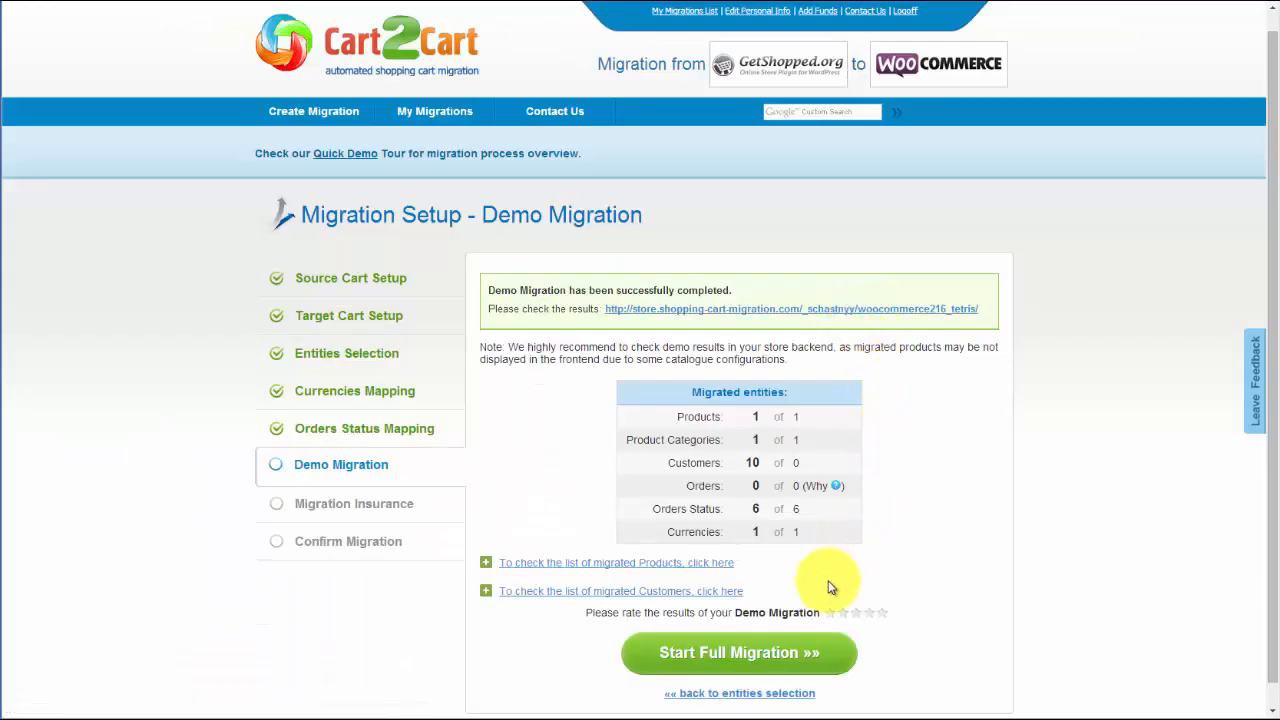
click(844, 612)
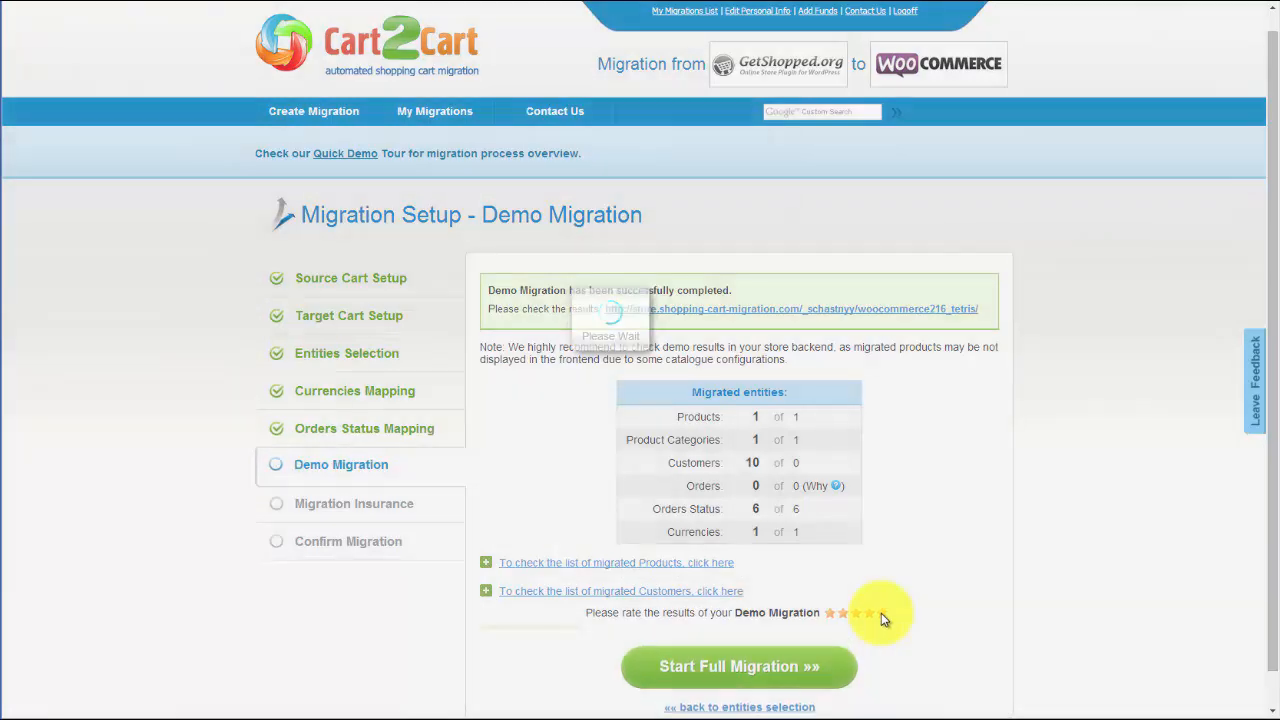
Begin full migration setup, keeping Extended insurance at $76.59 total
click(868, 612)
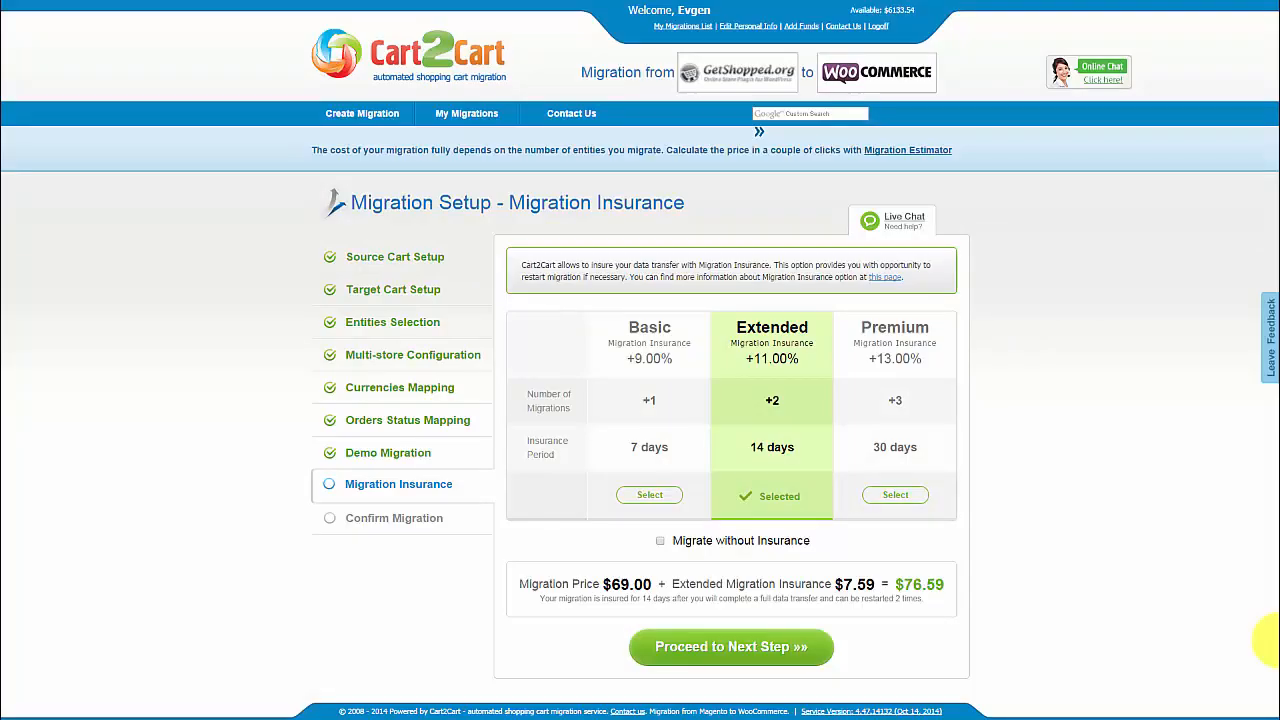
mouse_move(608, 398)
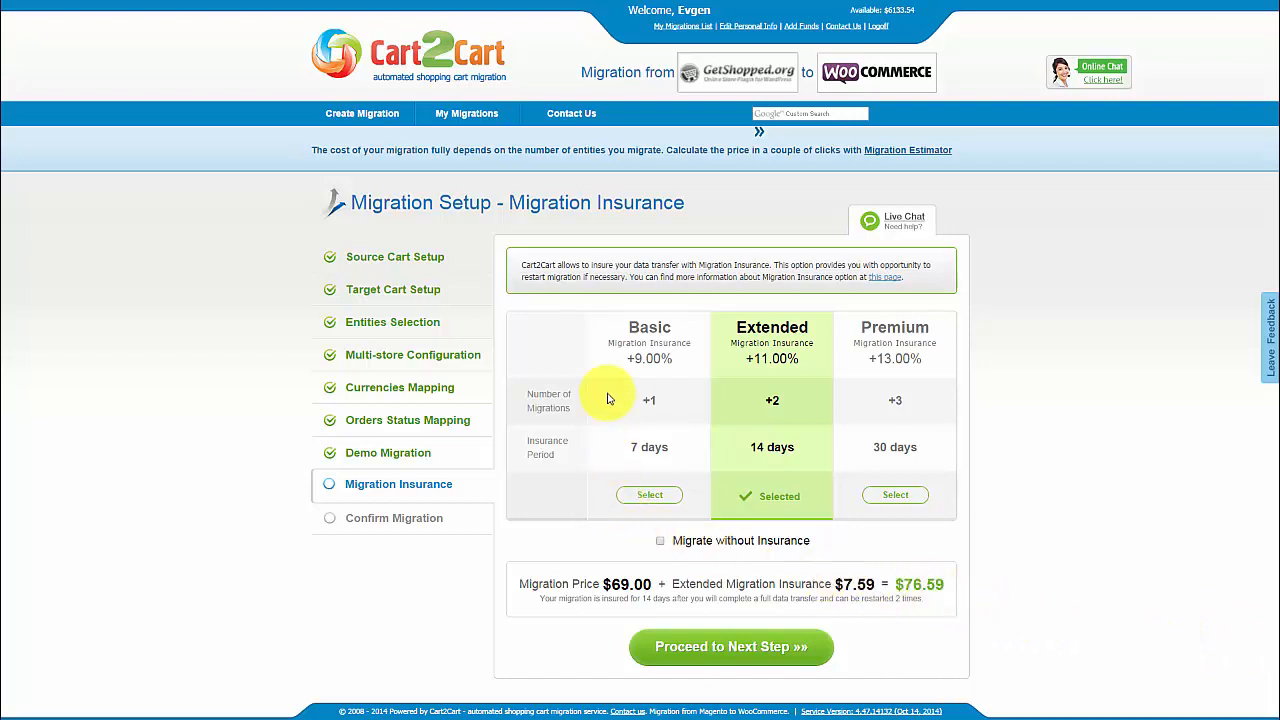
mouse_move(820, 360)
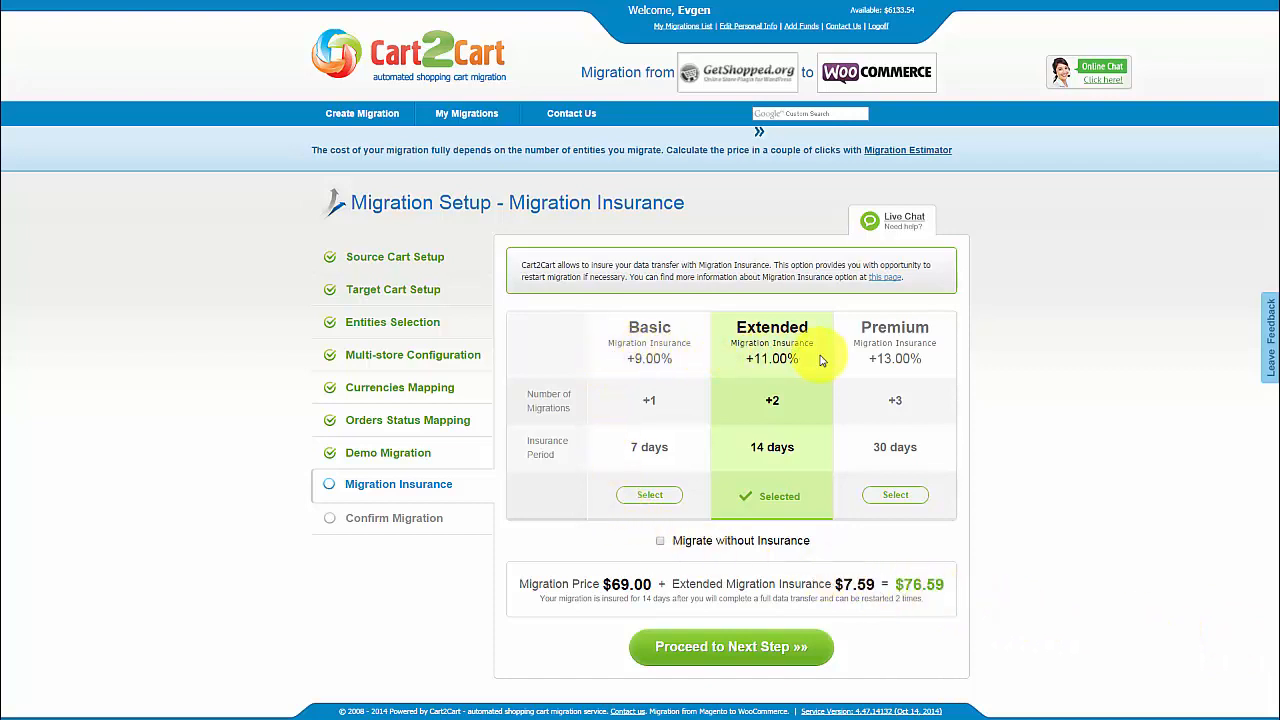
mouse_move(784, 414)
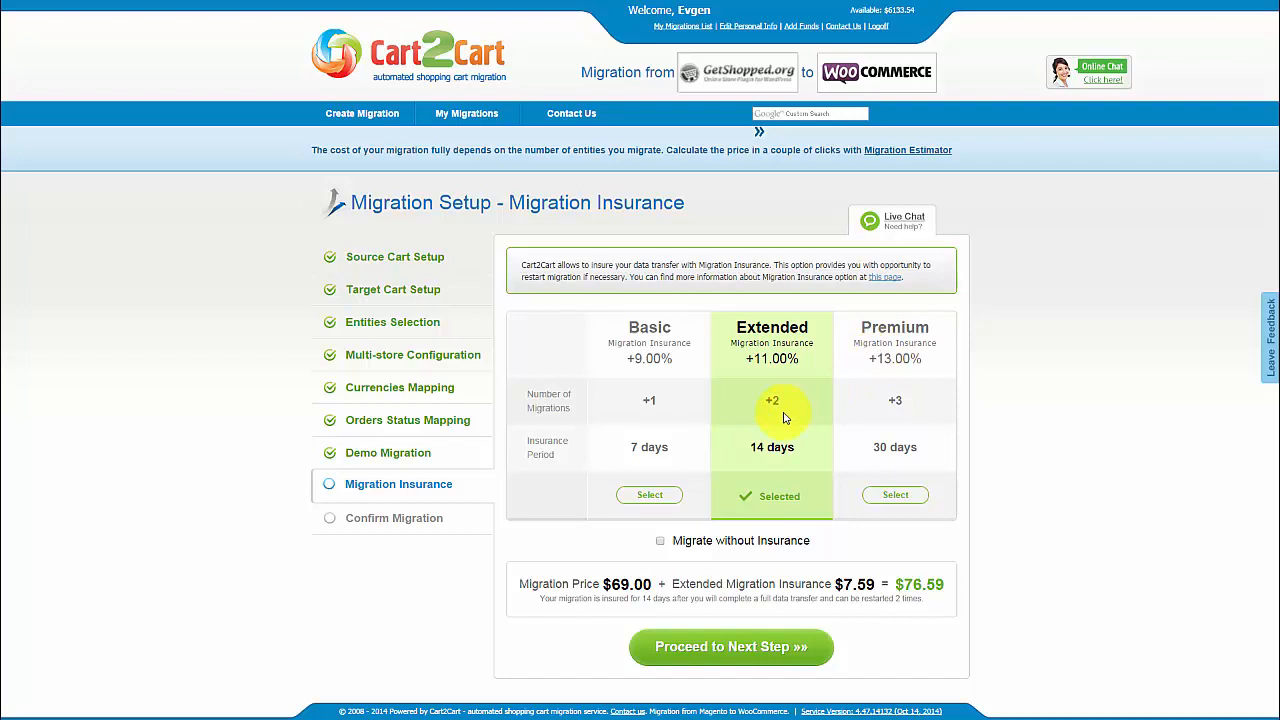
mouse_move(648, 496)
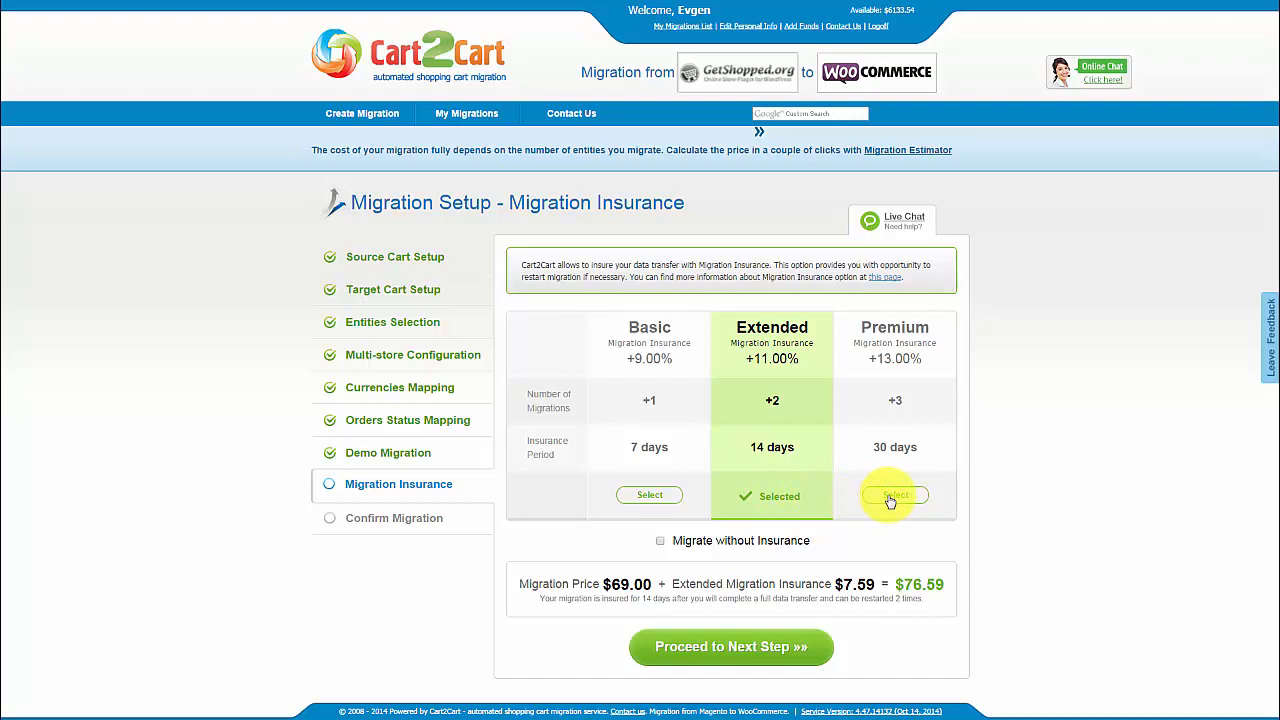
mouse_move(804, 550)
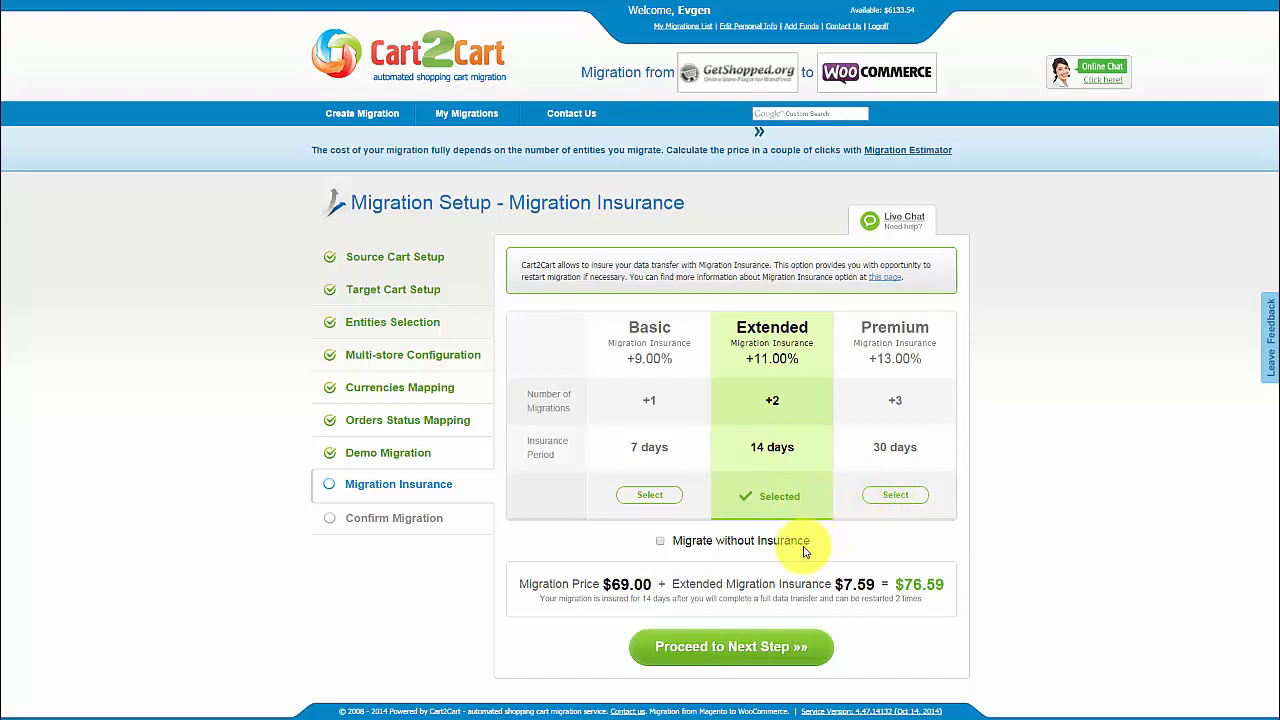
click(730, 646)
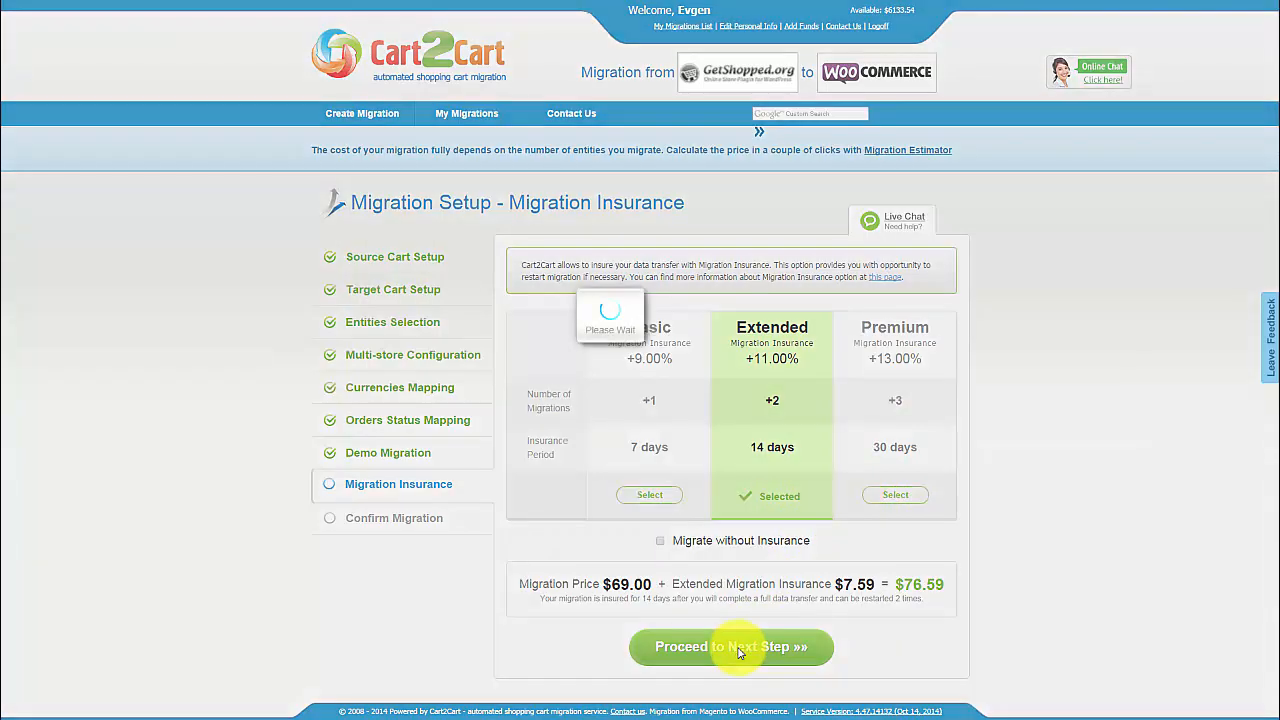
Review the 9-entity $54.15 summary, skip the discount coupon and start the full migration
click(730, 648)
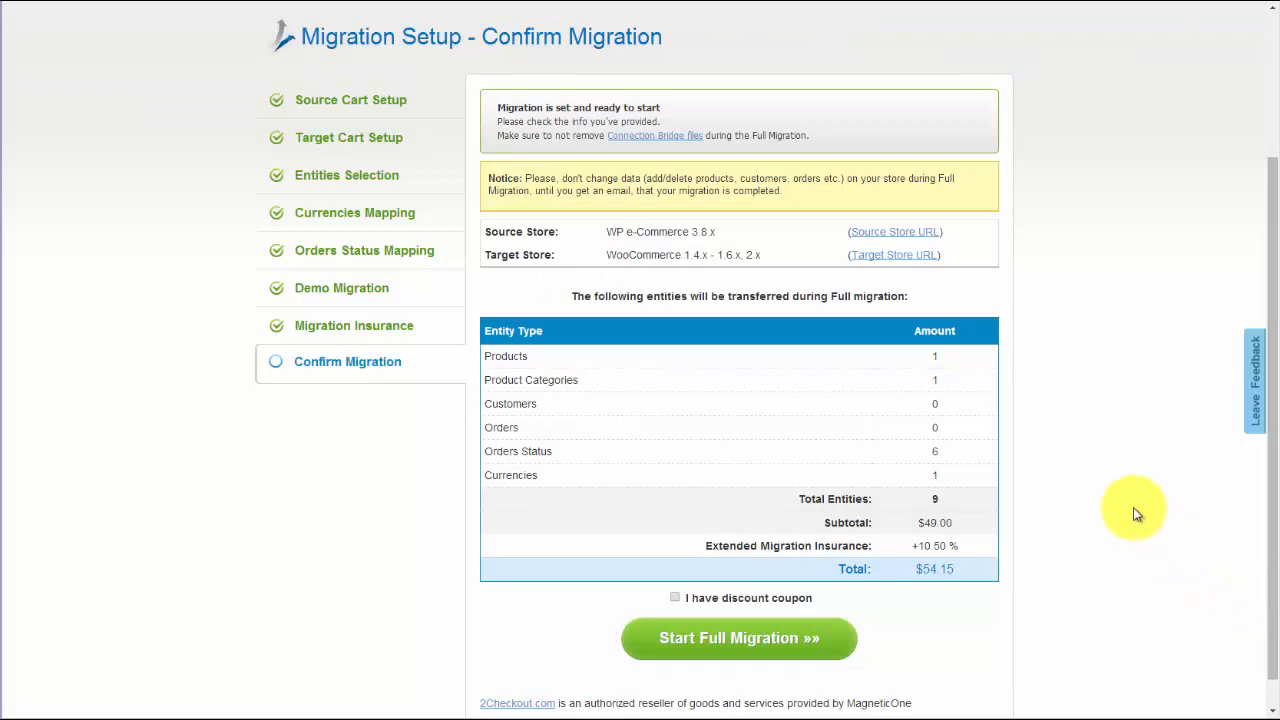
mouse_move(948, 358)
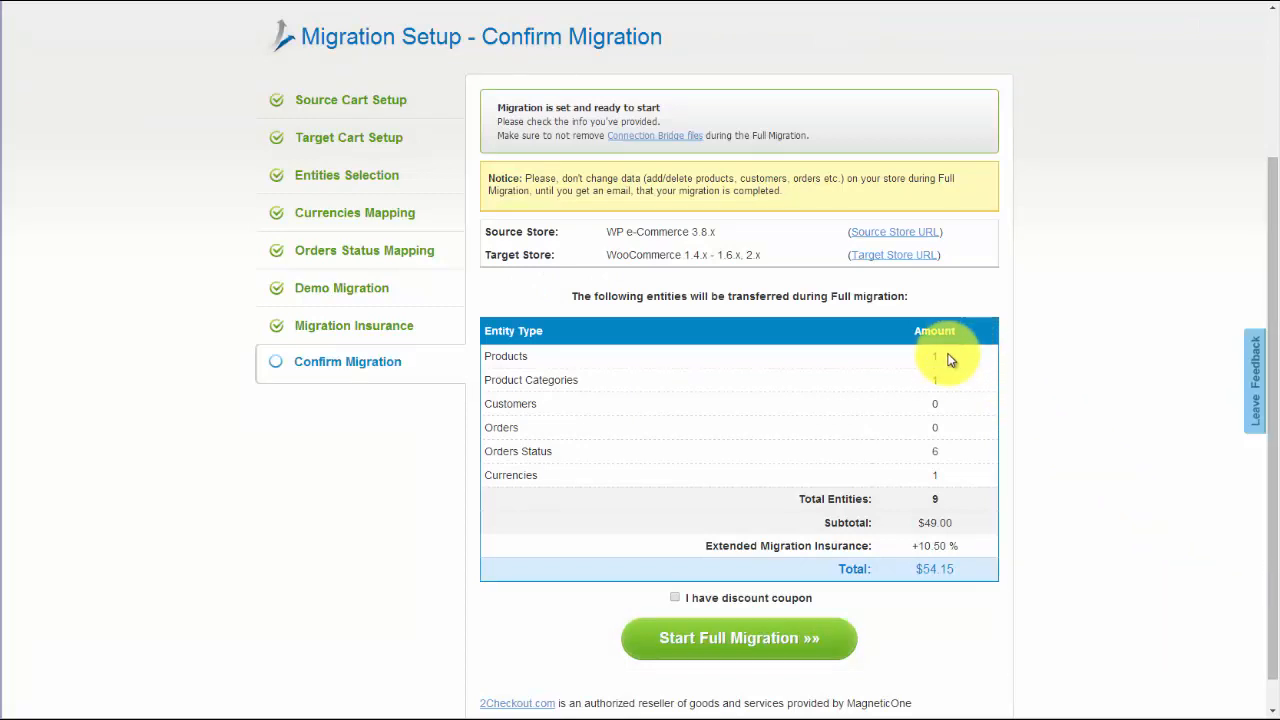
mouse_move(956, 532)
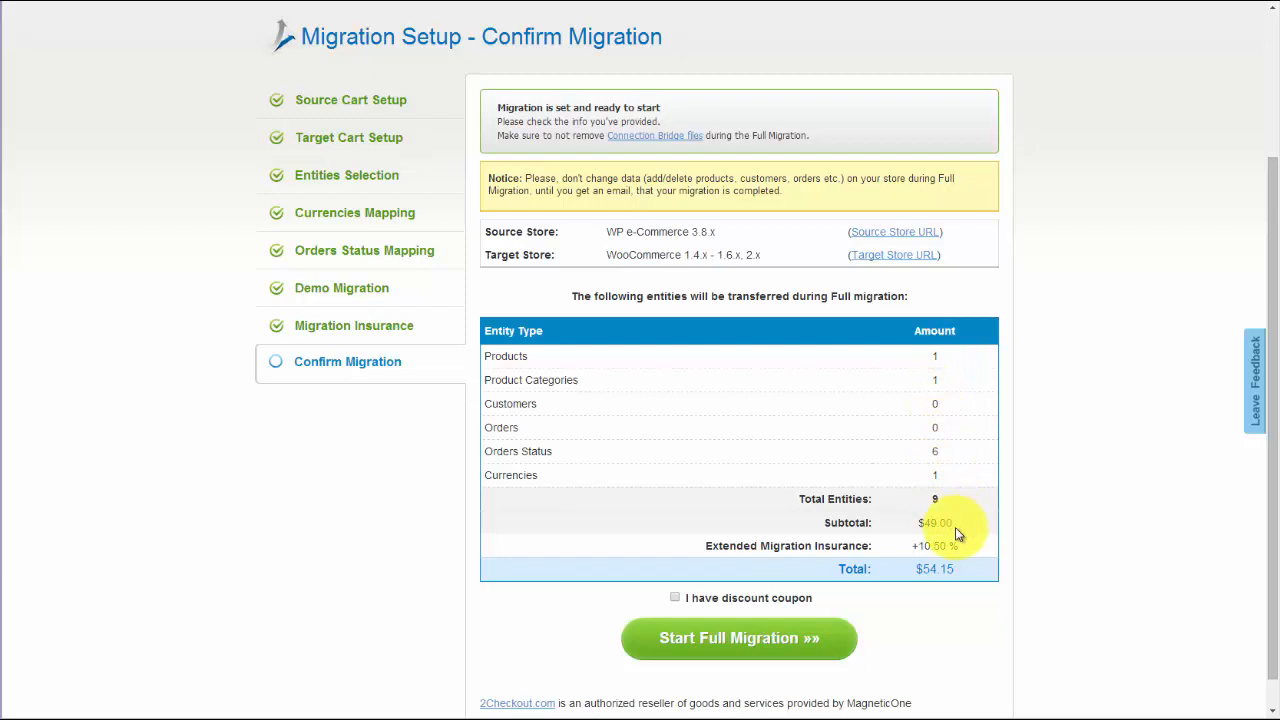
mouse_move(800, 580)
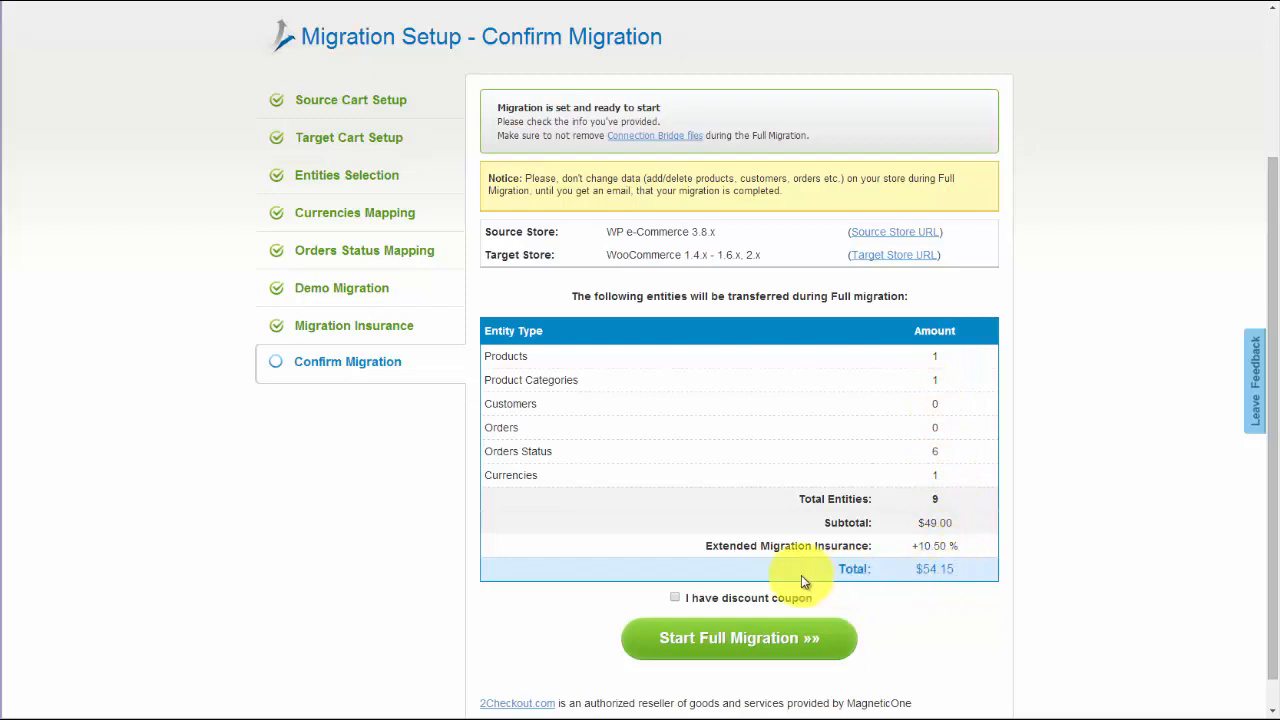
mouse_move(676, 600)
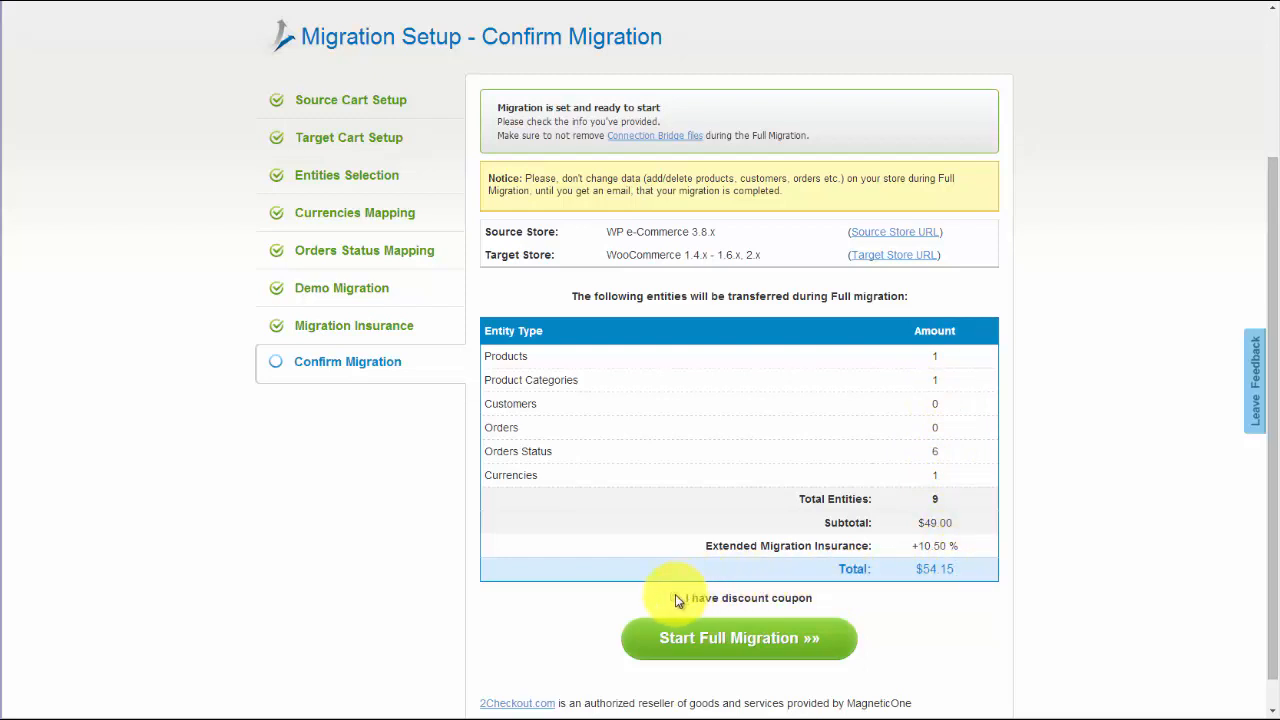
click(676, 596)
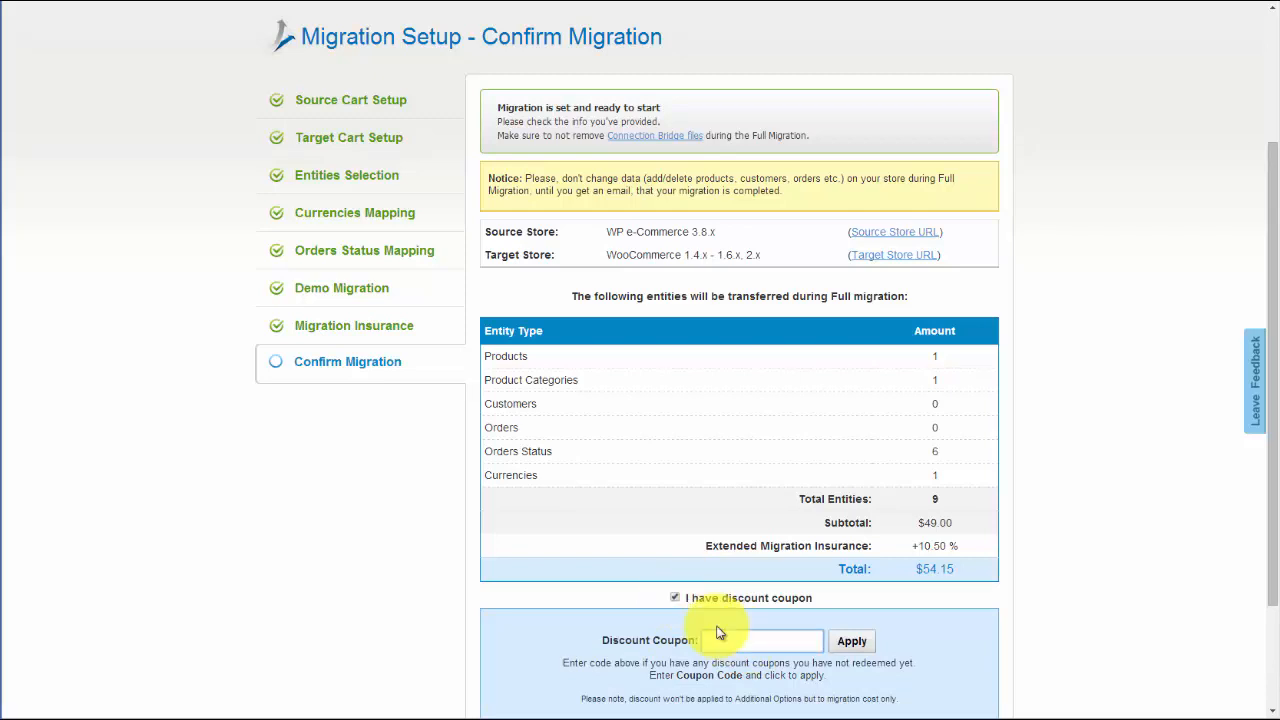
click(676, 596)
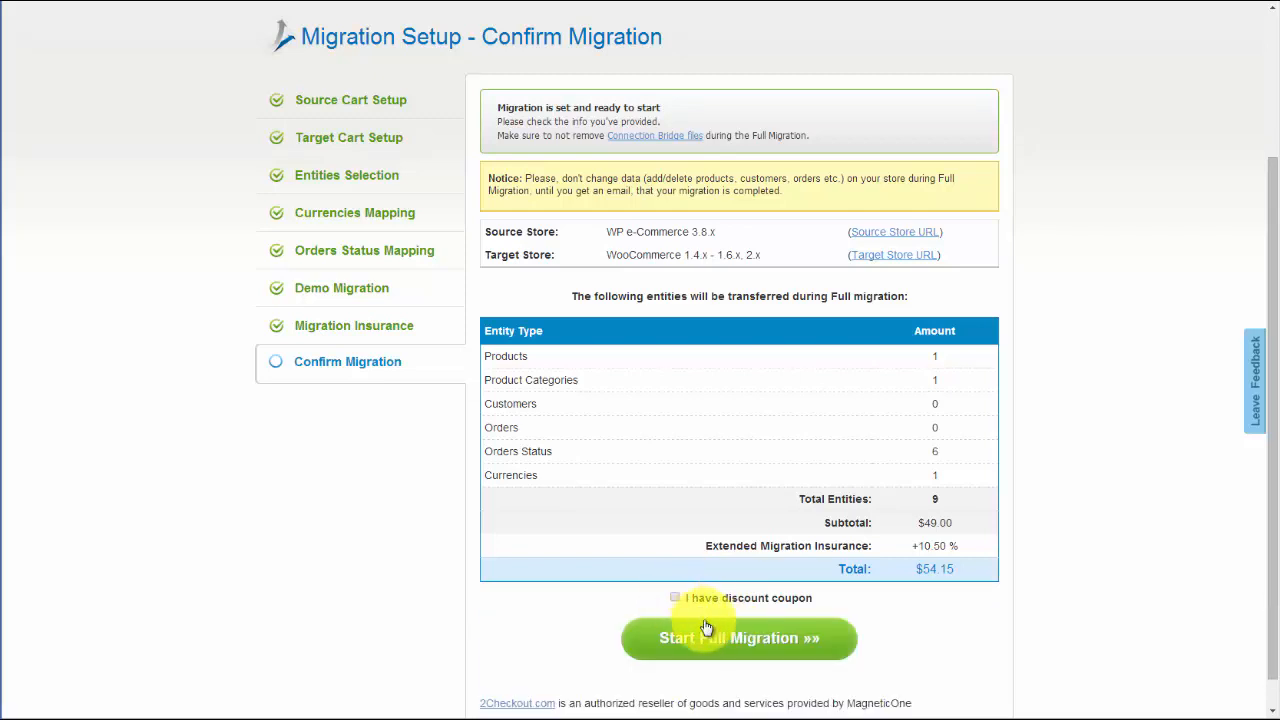
click(740, 638)
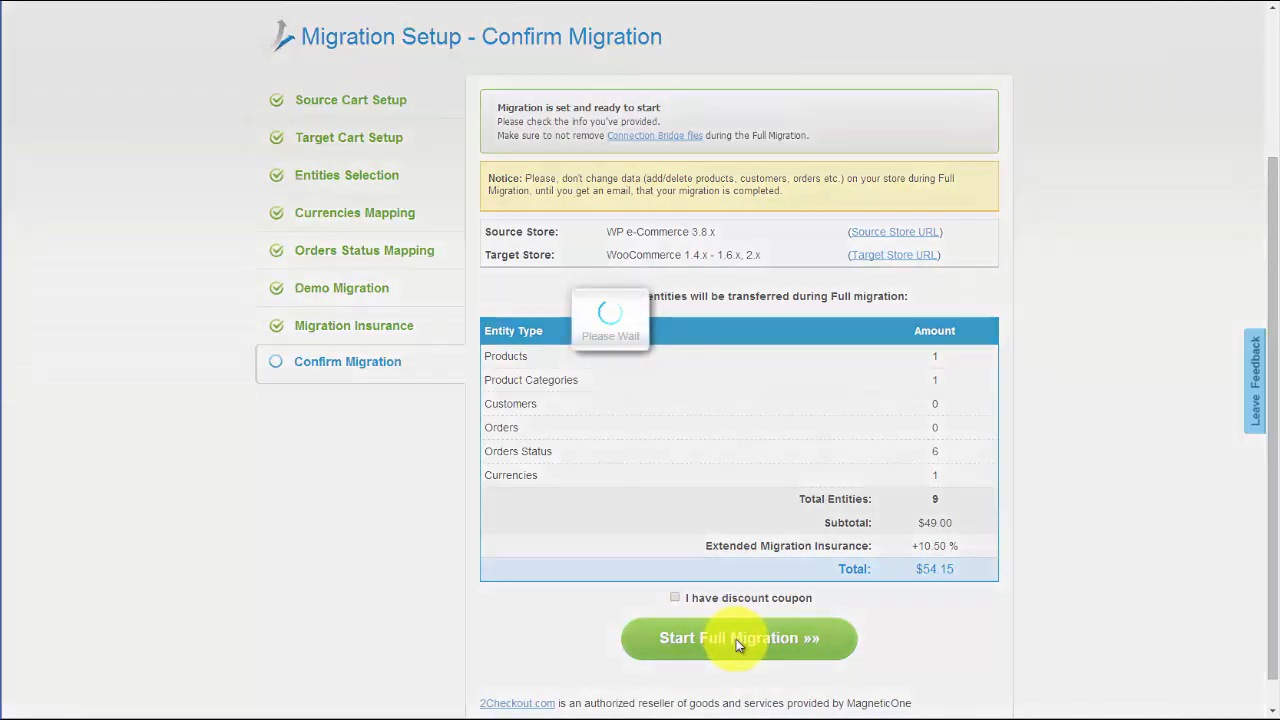
click(740, 636)
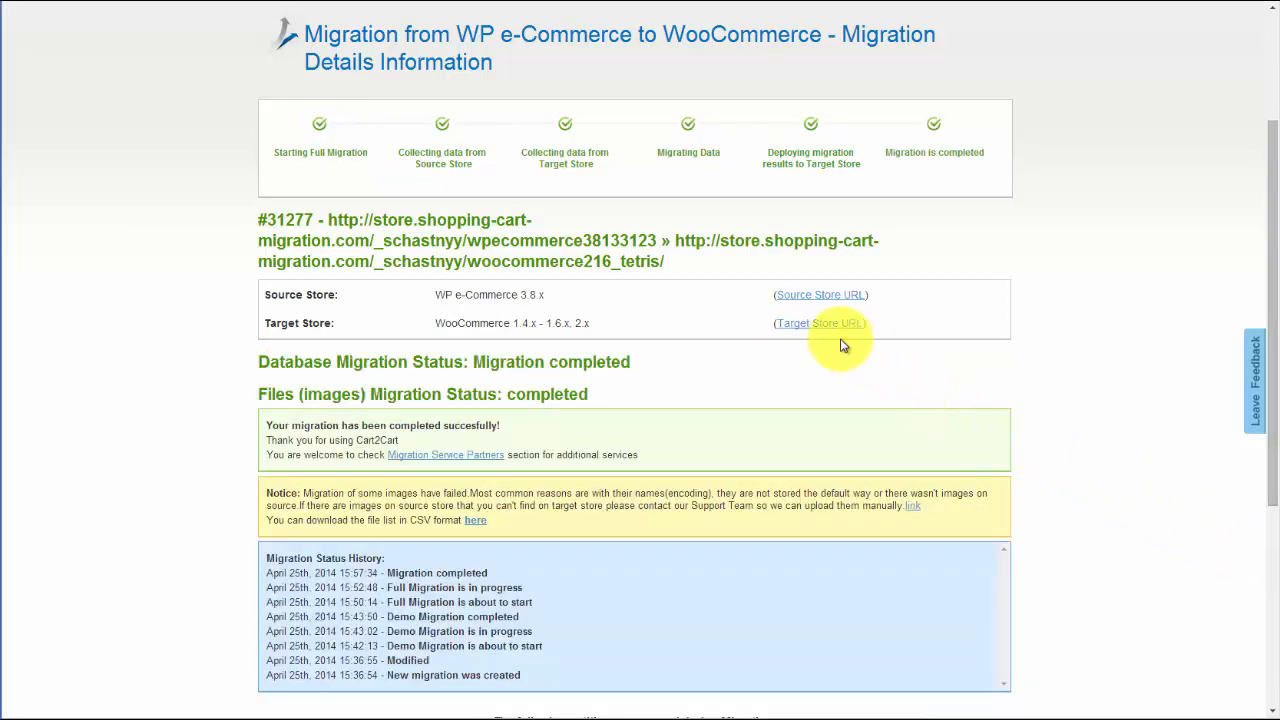
Open the target WooCommerce store and scroll through the migrated products
click(818, 324)
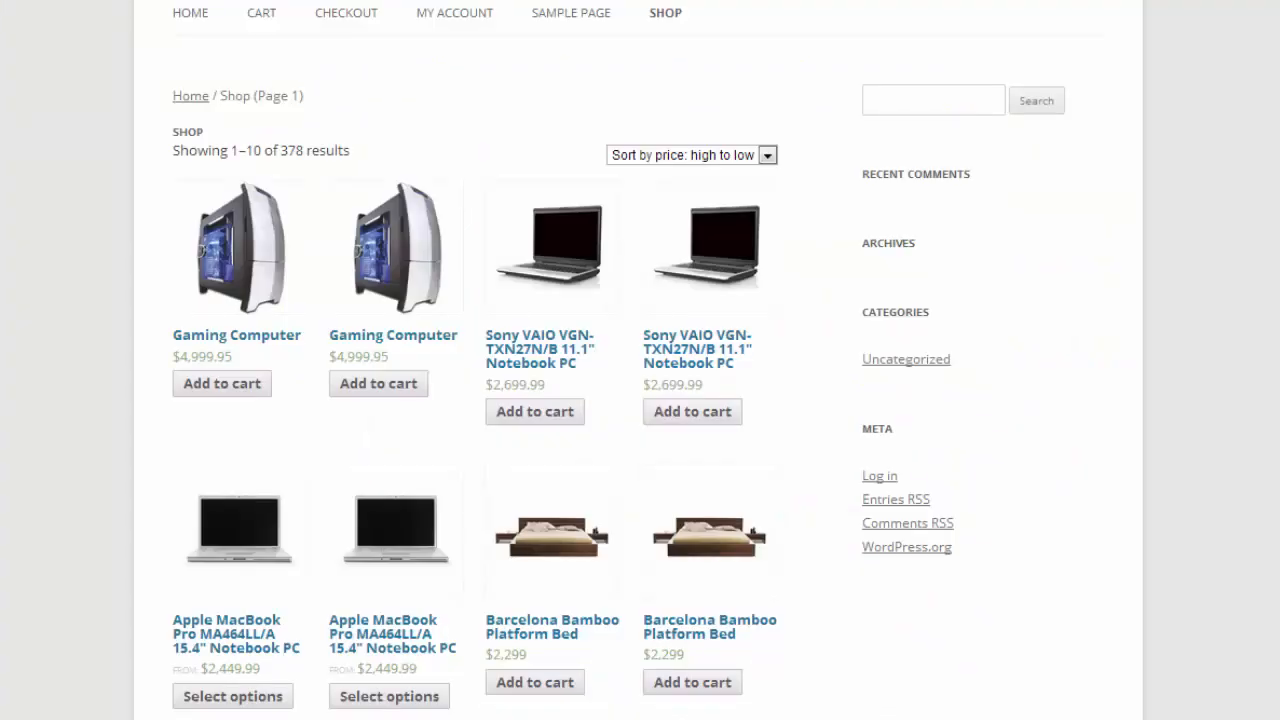
scroll(down, 3)
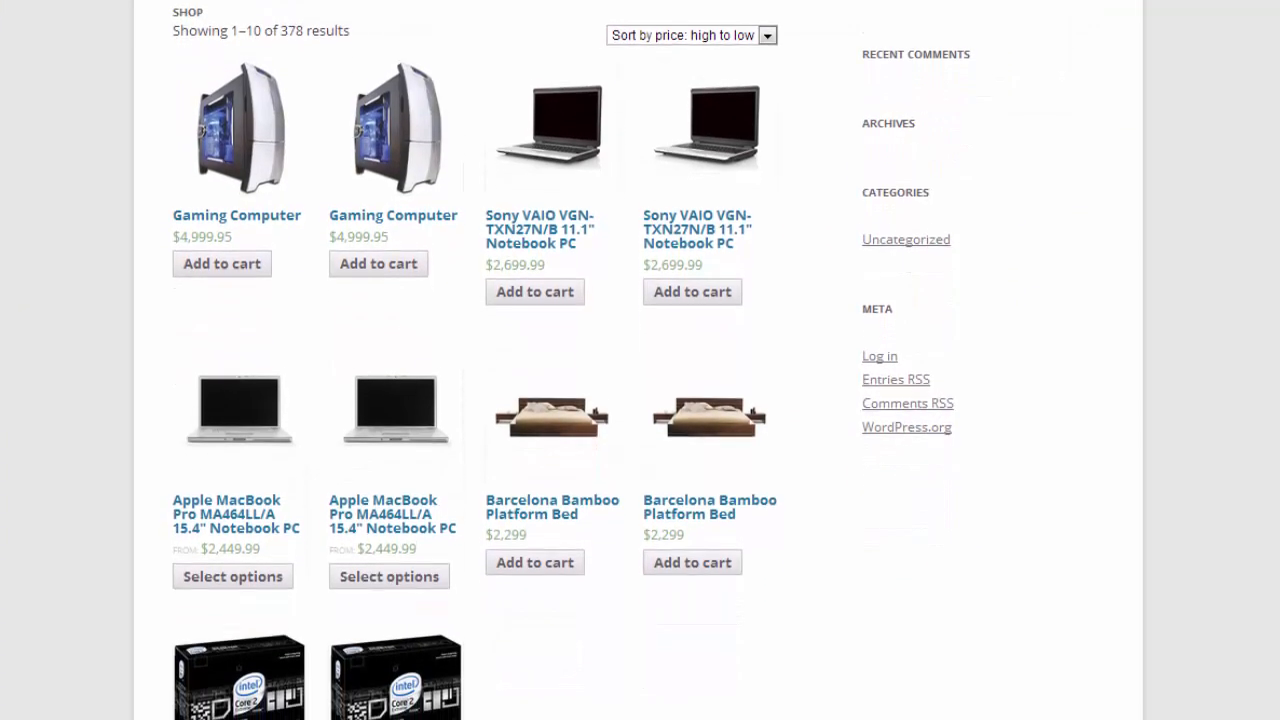
scroll(down, 3)
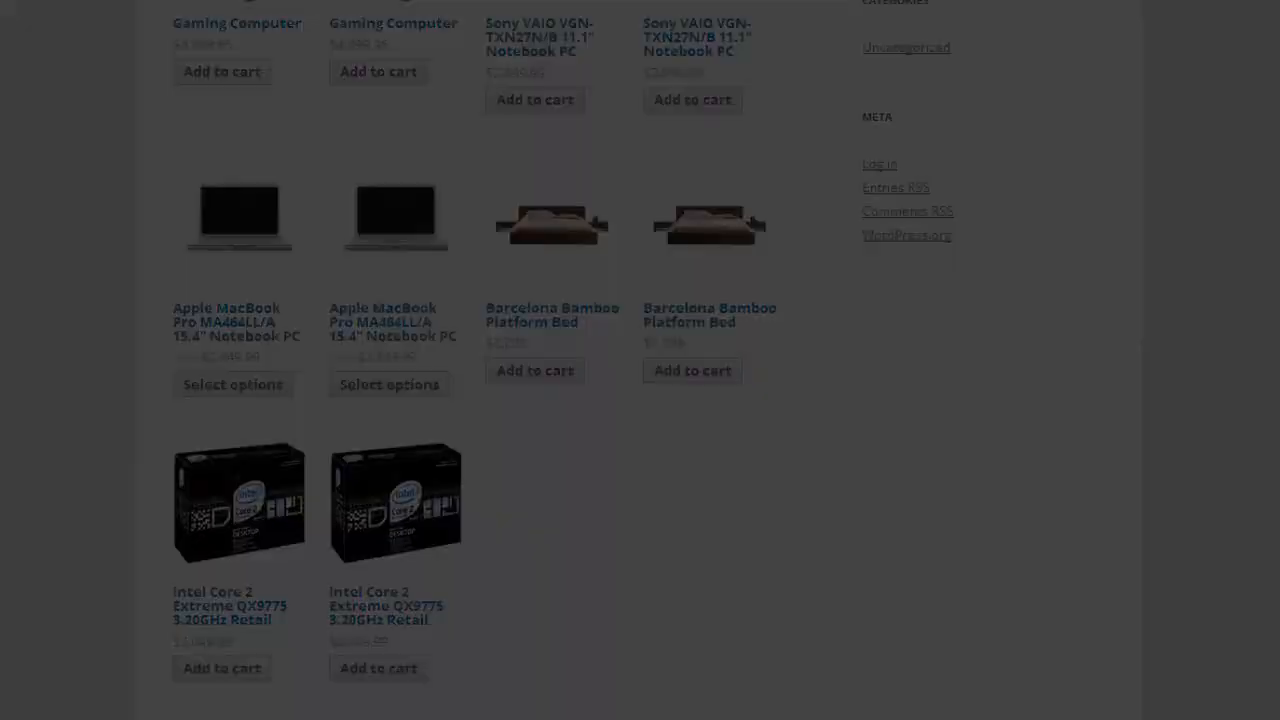